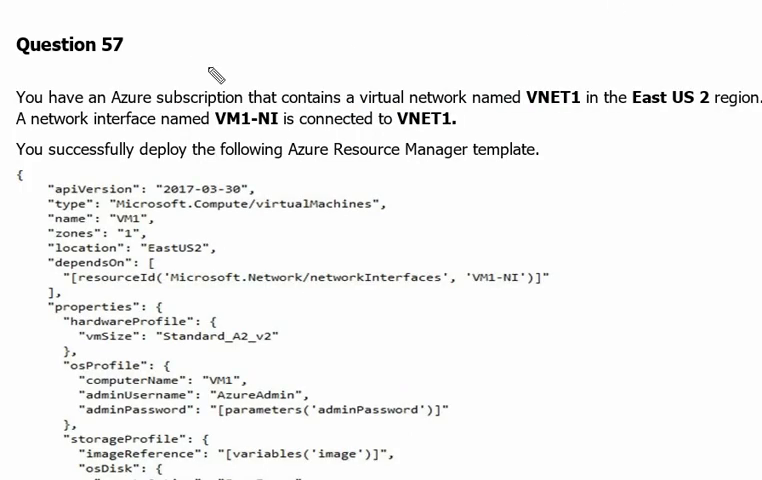
pyautogui.moveTo(162, 117)
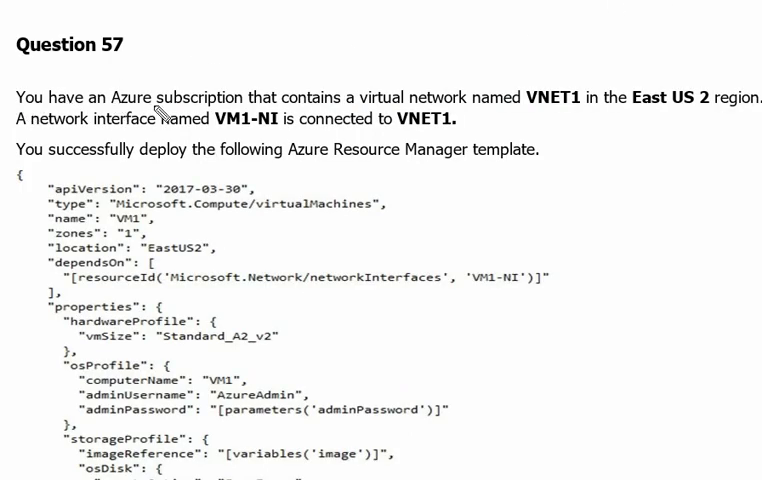
pyautogui.moveTo(365, 110)
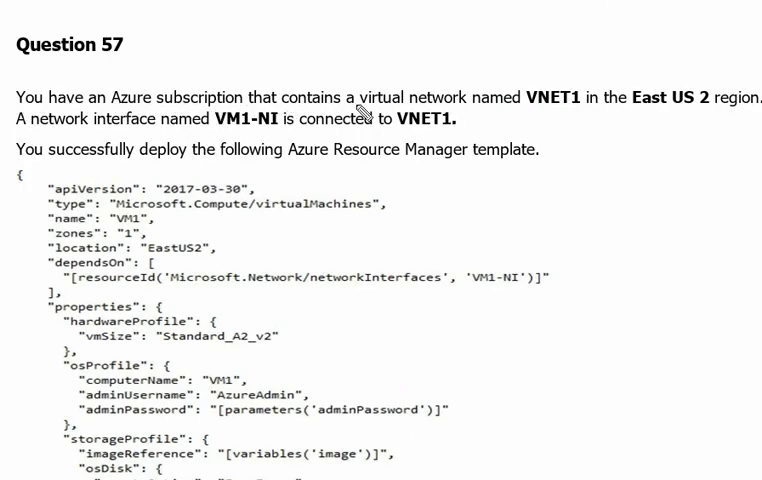
pyautogui.moveTo(528, 120)
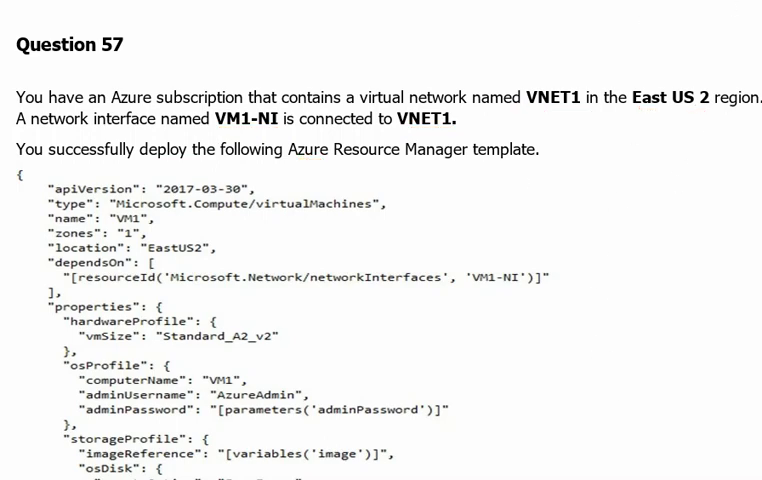
# Scroll down to bring the VM1 template body, through its VM1-NI network interface, into view
pyautogui.scroll(-3)
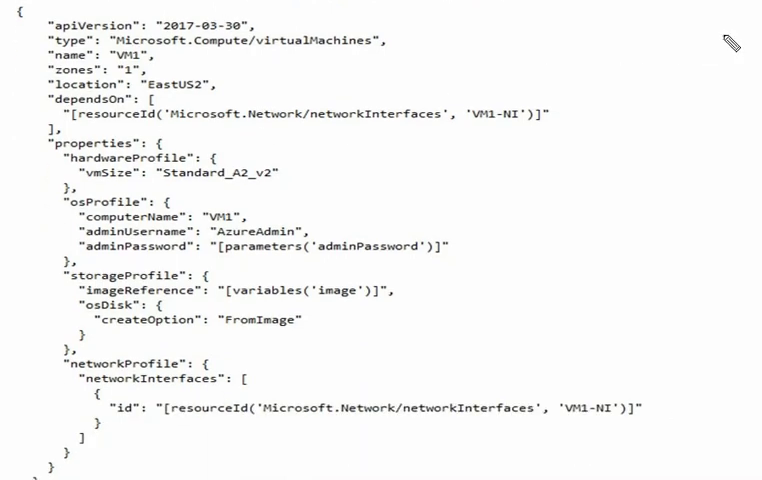
pyautogui.moveTo(124, 59)
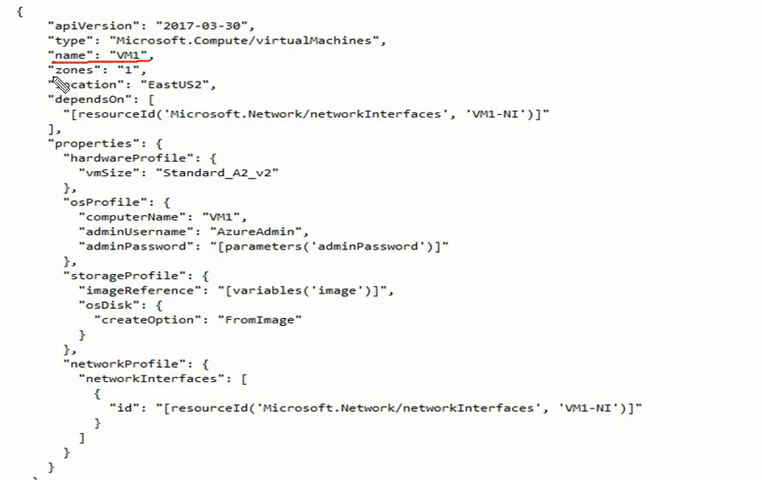
pyautogui.moveTo(143, 88)
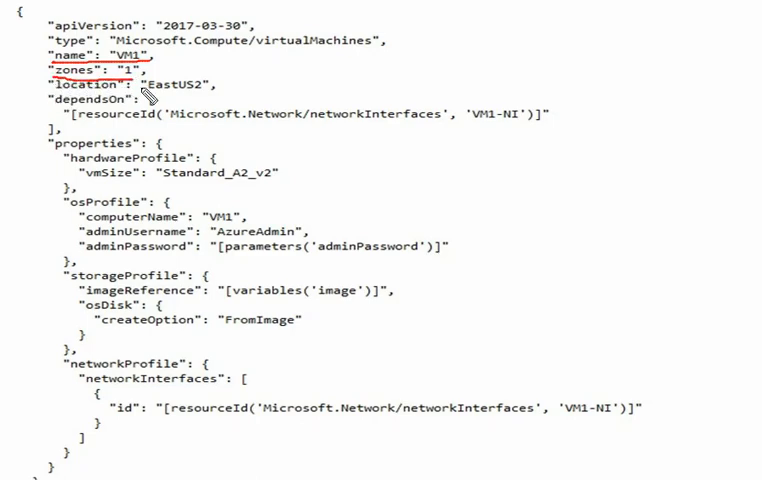
pyautogui.moveTo(200, 98)
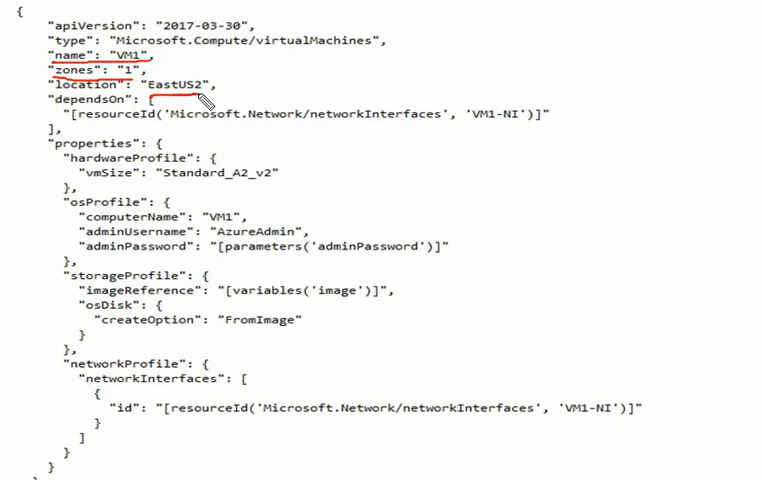
pyautogui.moveTo(155, 403)
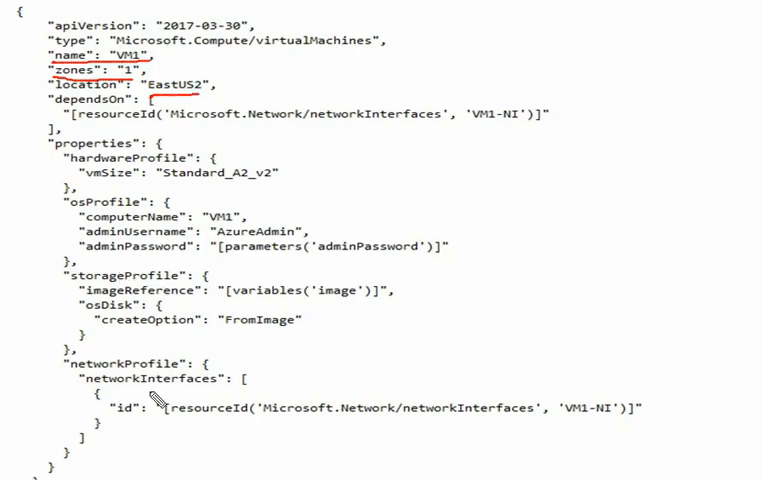
pyautogui.moveTo(565, 430)
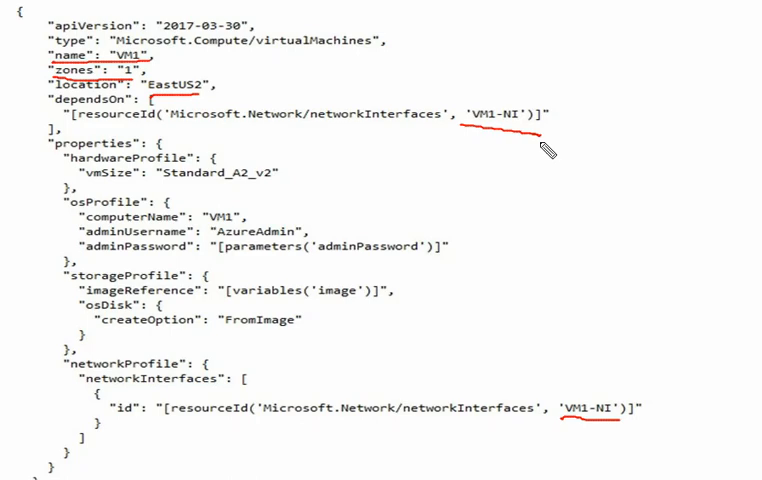
pyautogui.moveTo(316, 283)
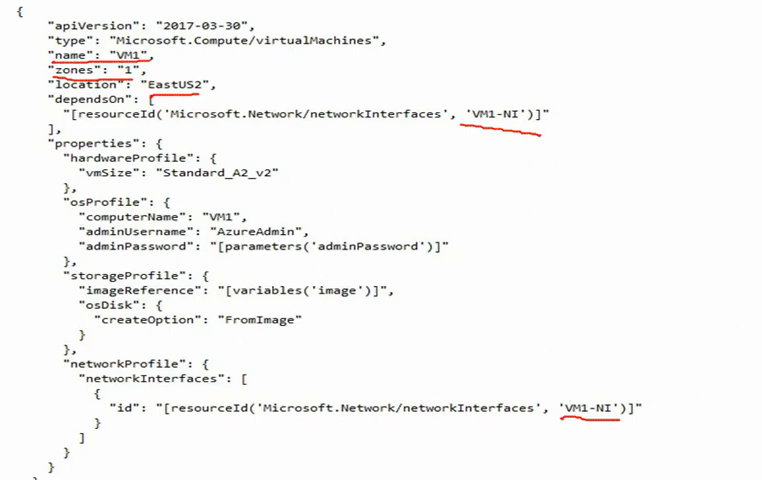
# Scroll further to the VM2 resource block (zone 2, EastUS2, VM2-NI)
pyautogui.scroll(-3)
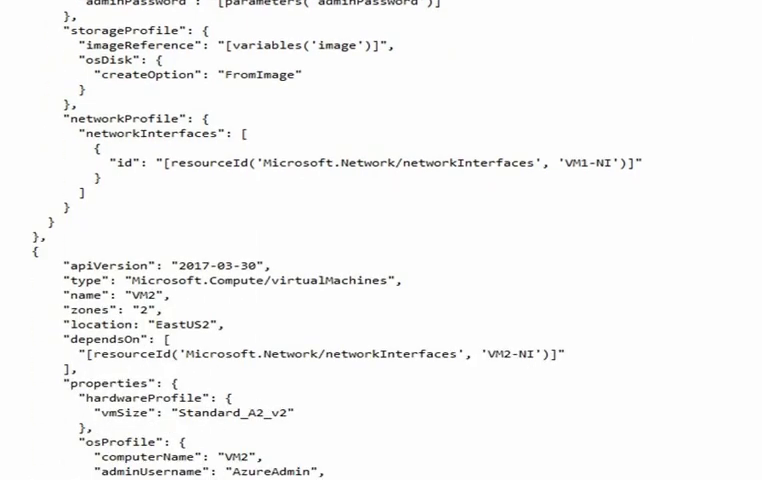
pyautogui.scroll(-3)
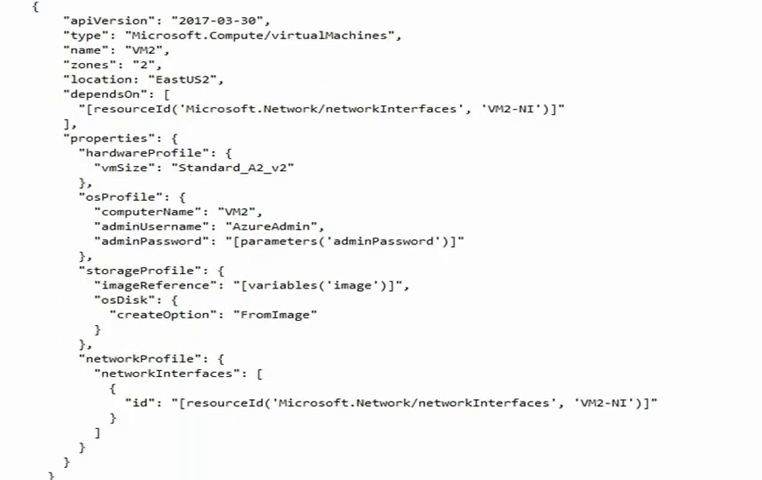
pyautogui.moveTo(205, 54)
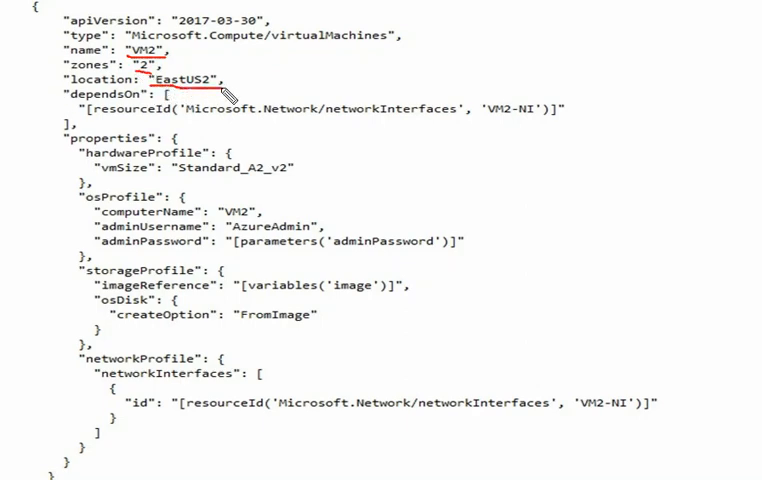
pyautogui.moveTo(490, 125)
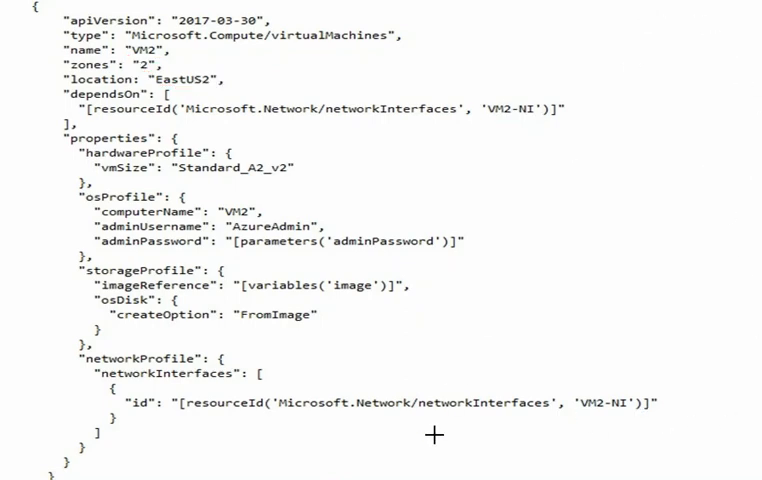
# Scroll to Question 57's Answer Area and mark VM1, VM2 and VNET1 in the first statement
pyautogui.scroll(-3)
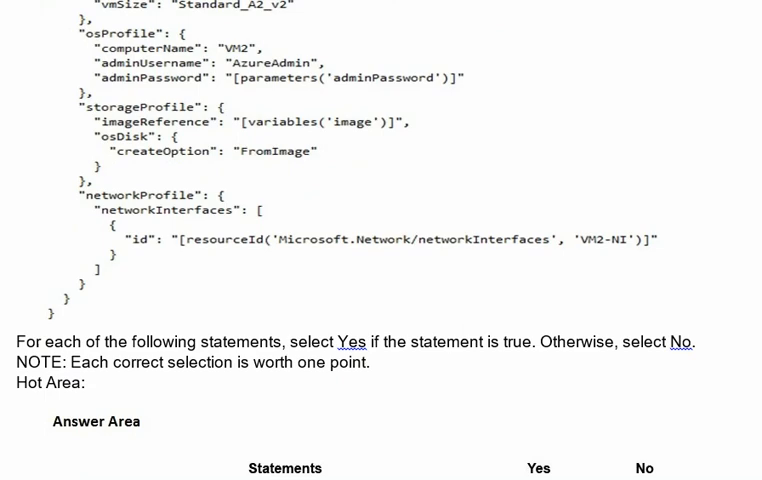
pyautogui.scroll(-3)
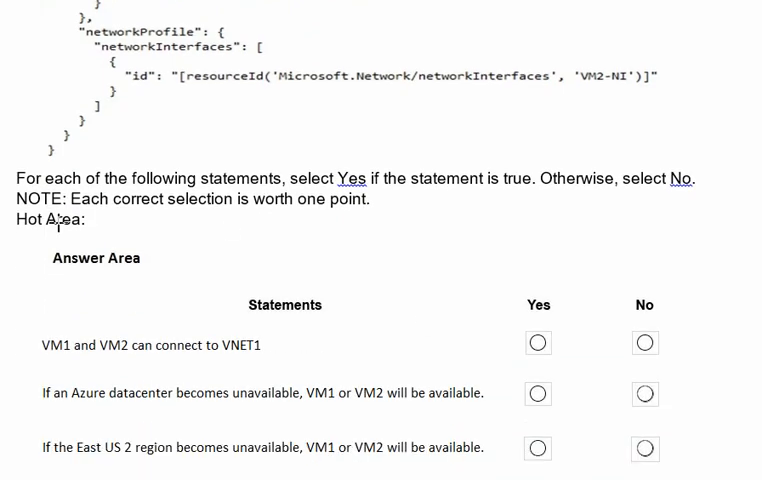
pyautogui.moveTo(206, 192)
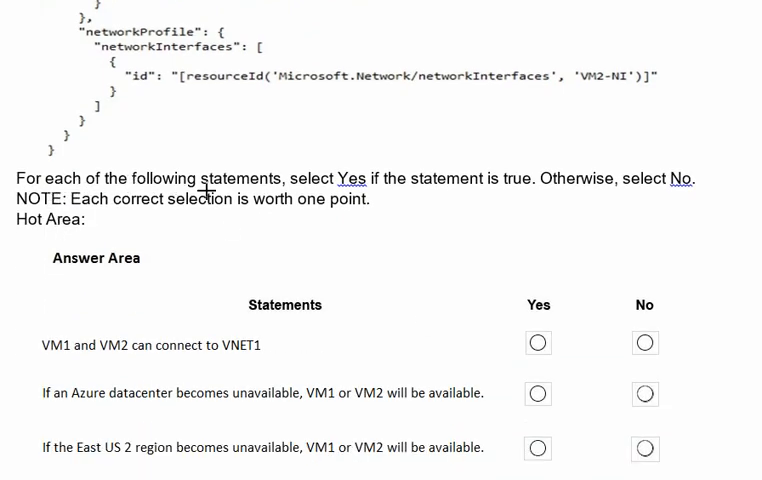
pyautogui.moveTo(370, 200)
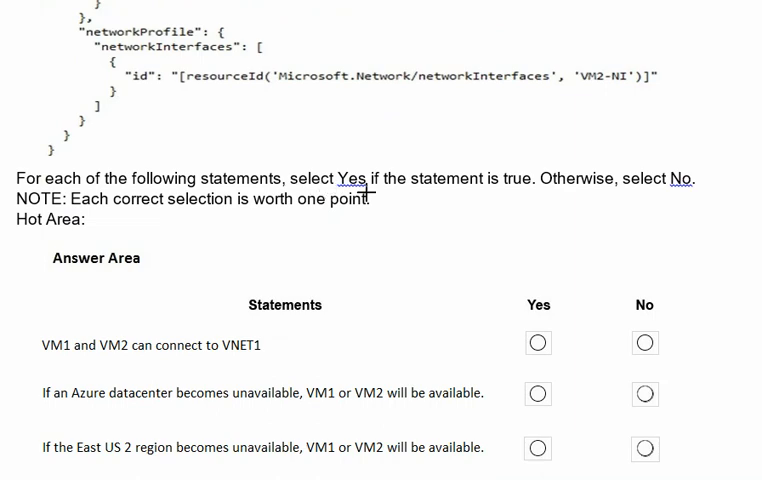
pyautogui.moveTo(538, 194)
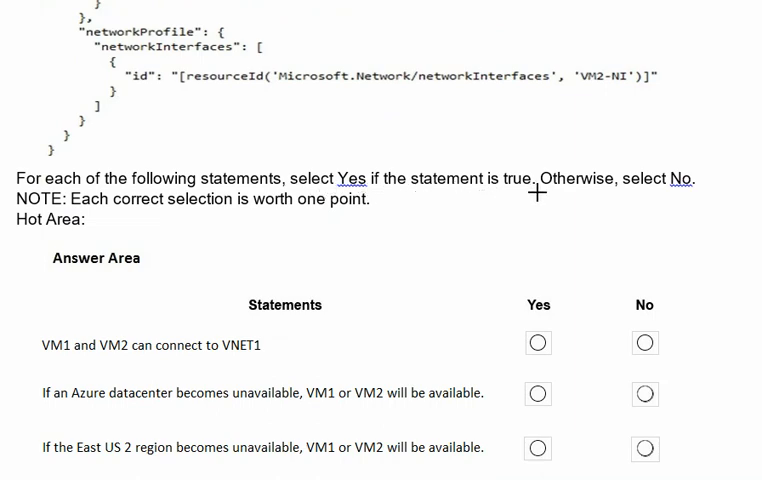
pyautogui.moveTo(20, 208)
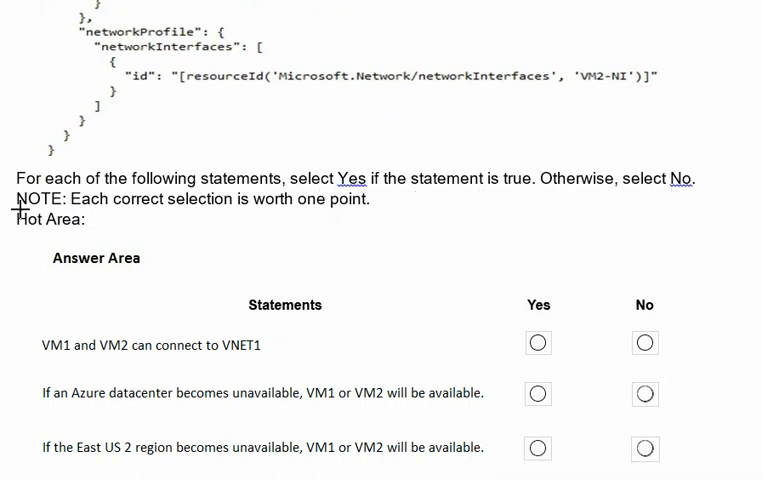
pyautogui.moveTo(30, 260)
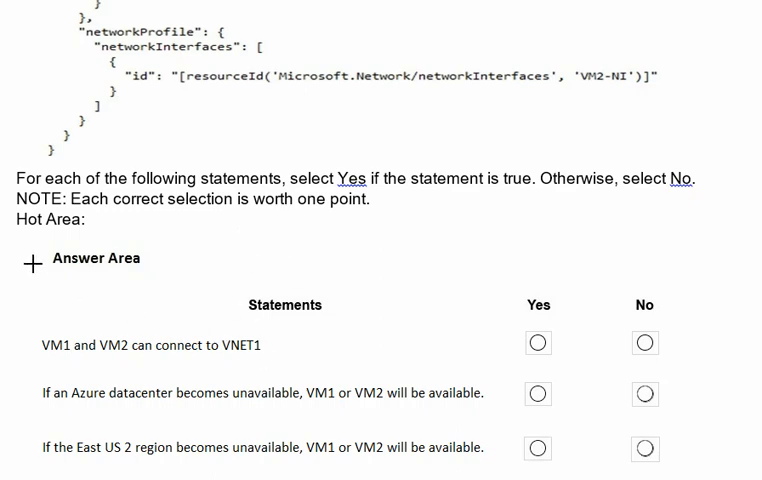
pyautogui.click(33, 263)
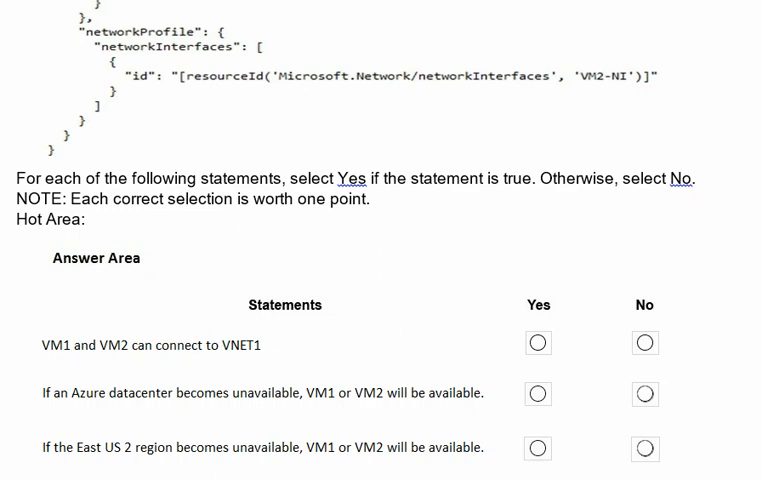
pyautogui.moveTo(52, 364)
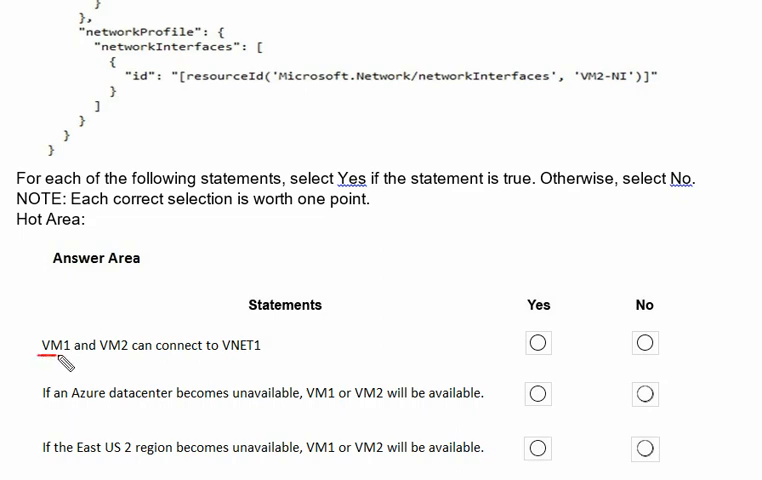
pyautogui.moveTo(108, 365)
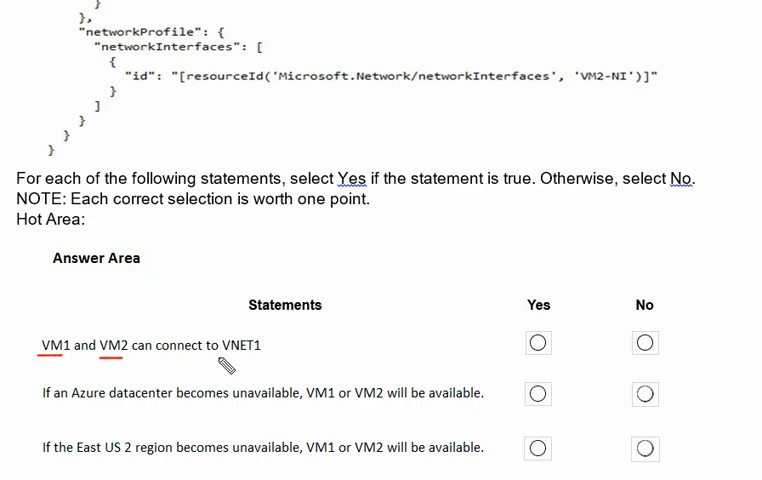
pyautogui.moveTo(538, 367)
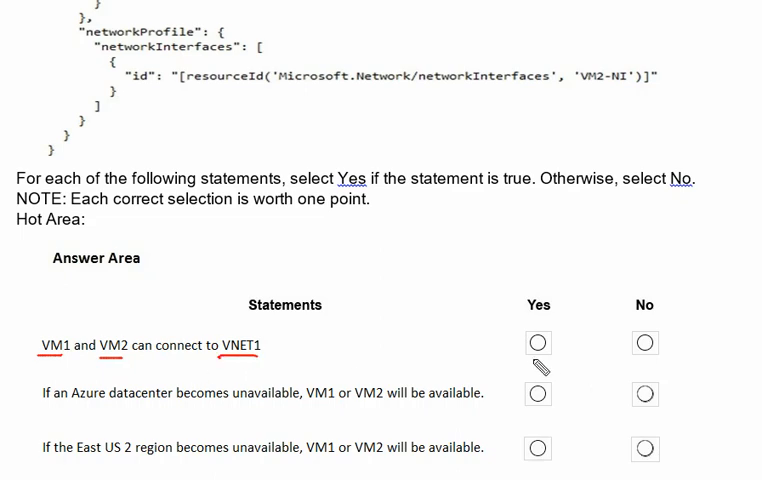
pyautogui.moveTo(652, 5)
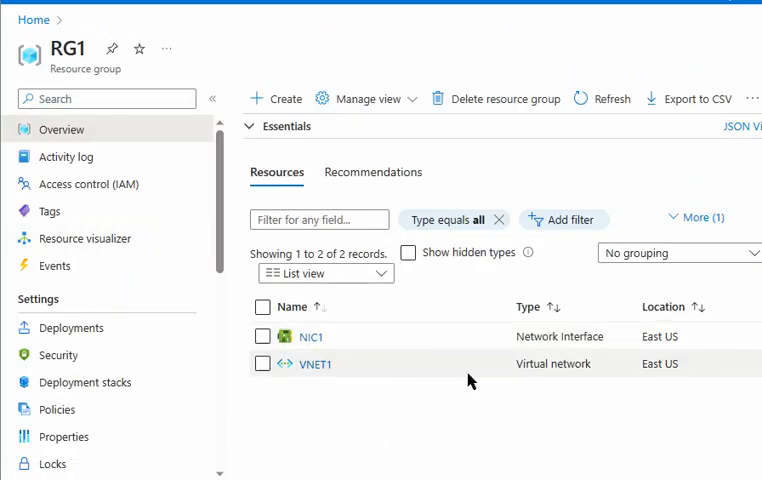
pyautogui.moveTo(644, 344)
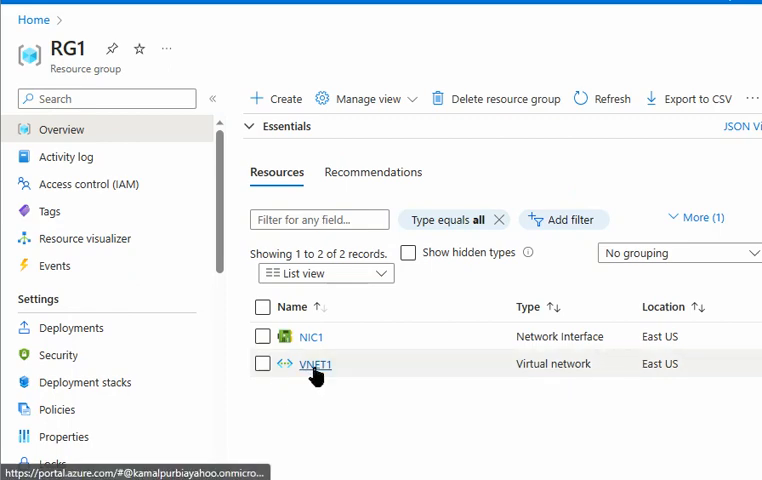
pyautogui.moveTo(640, 380)
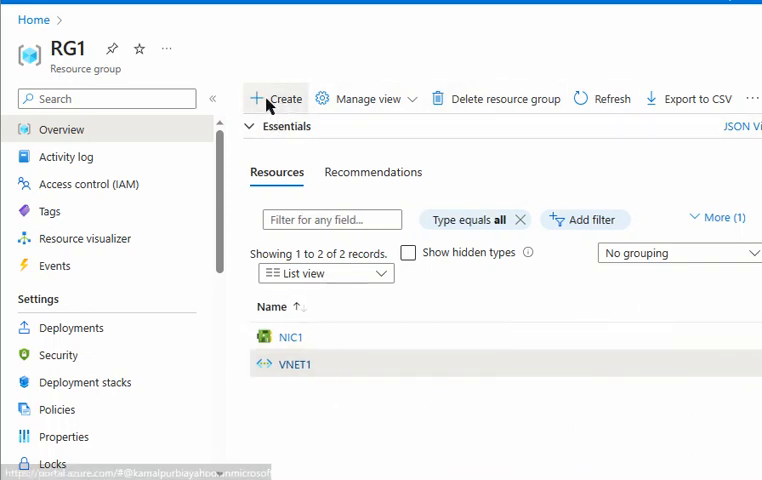
# Search the Marketplace from RG1 for 'virtual machine' and open the Virtual machine offering
pyautogui.click(275, 98)
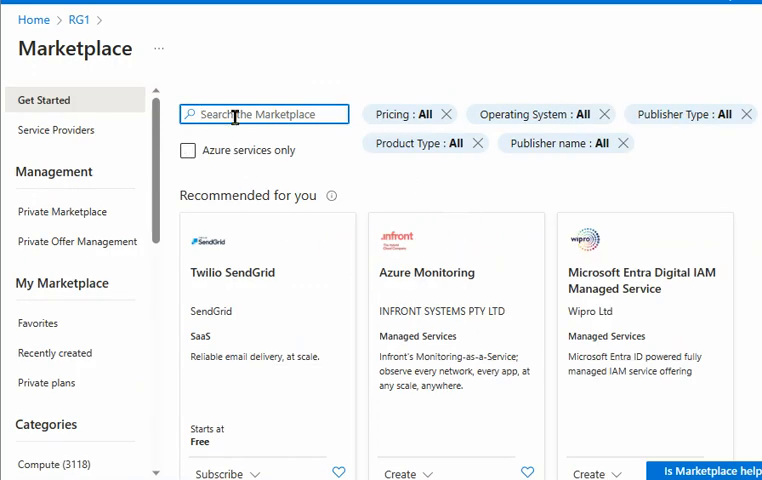
pyautogui.write('virtual')
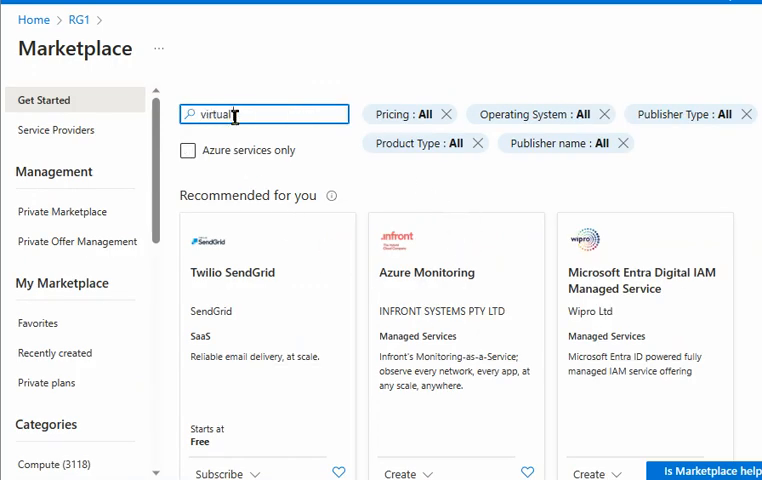
pyautogui.write('machine')
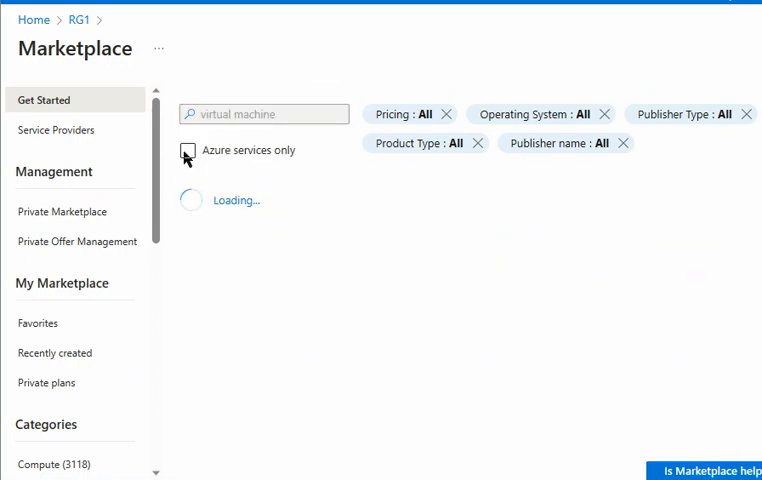
pyautogui.click(187, 150)
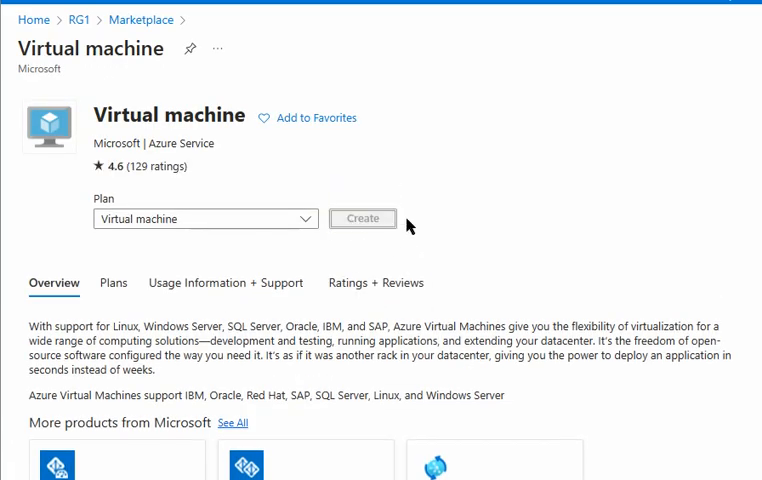
# Start the Create a virtual machine form and name the VM vm1
pyautogui.click(362, 218)
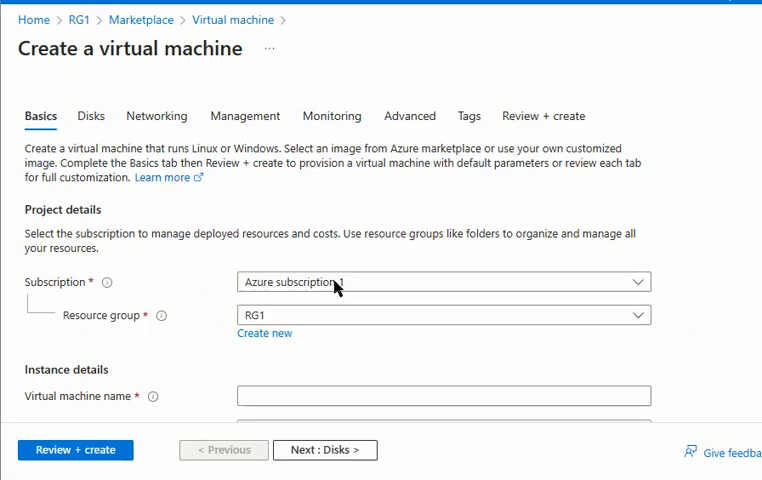
pyautogui.moveTo(318, 317)
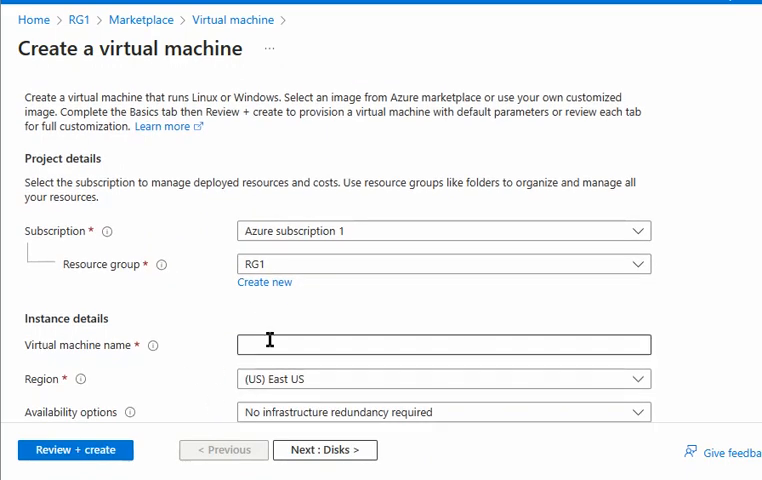
pyautogui.write('vm1')
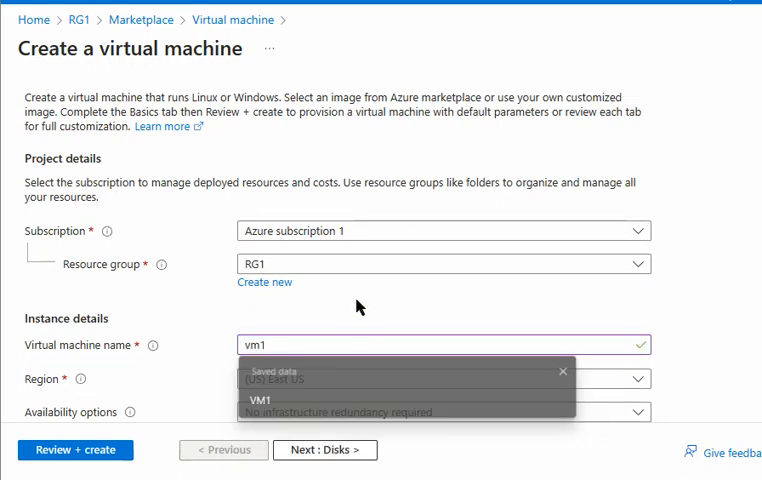
pyautogui.scroll(-3)
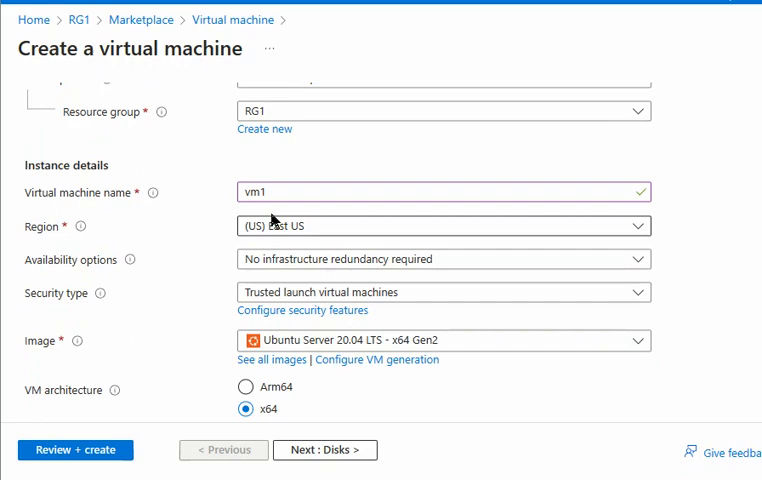
pyautogui.moveTo(258, 249)
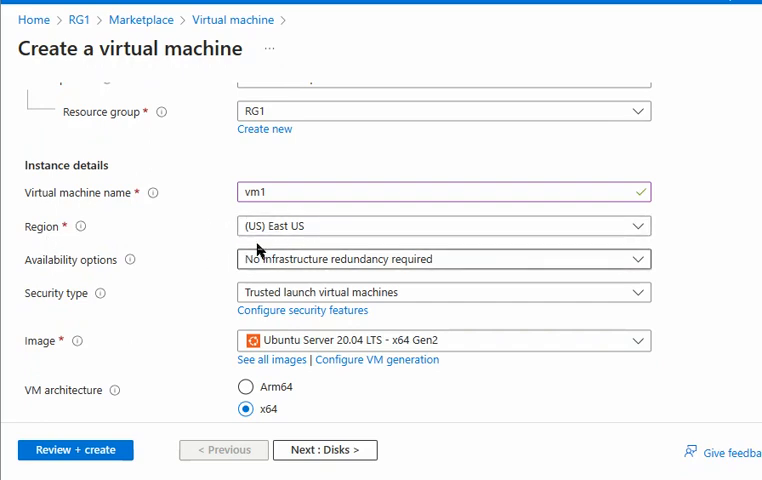
pyautogui.moveTo(272, 264)
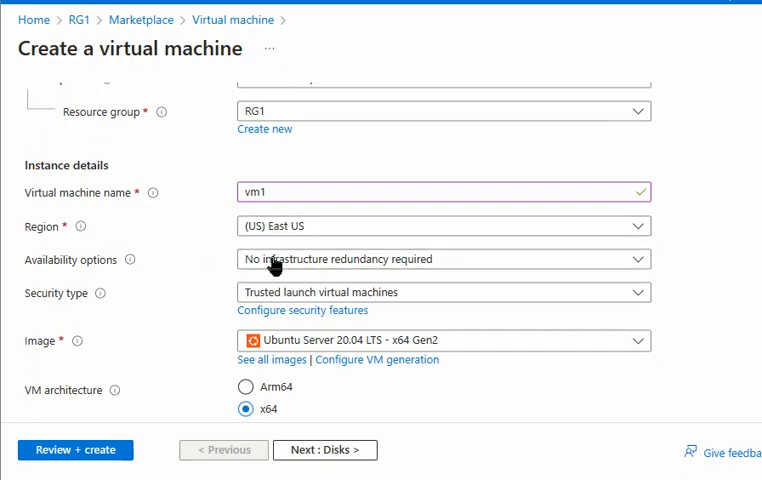
# Set vm1's availability option to Availability zone, Zone 1, and advance the form toward Networking
pyautogui.click(440, 259)
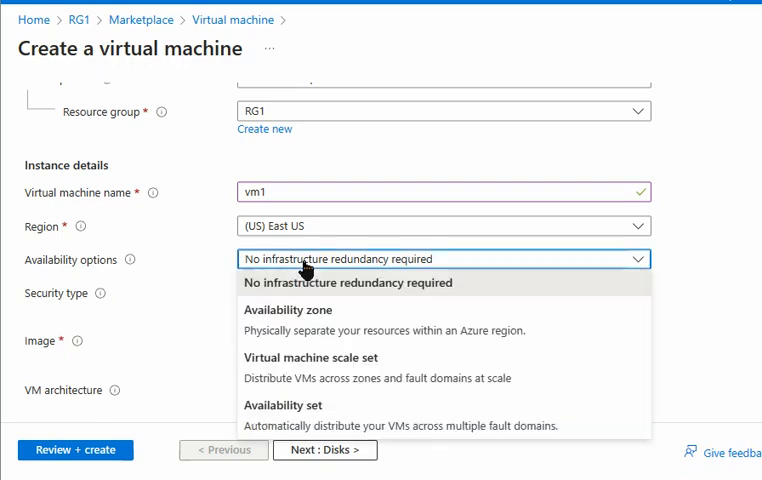
pyautogui.click(288, 310)
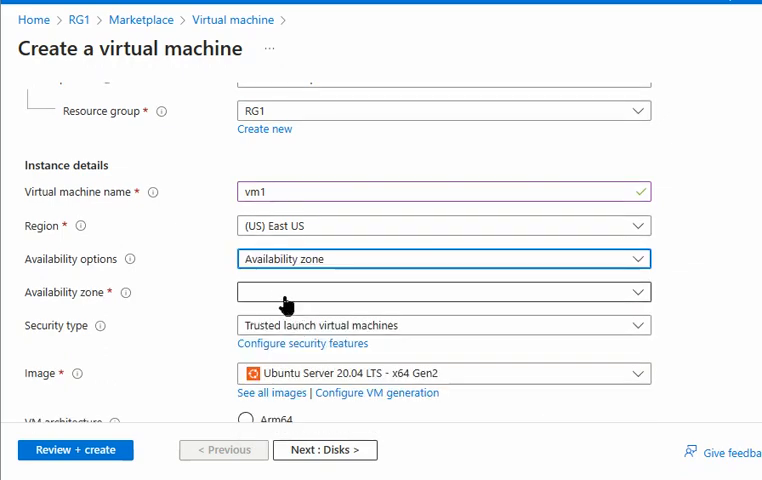
pyautogui.click(442, 291)
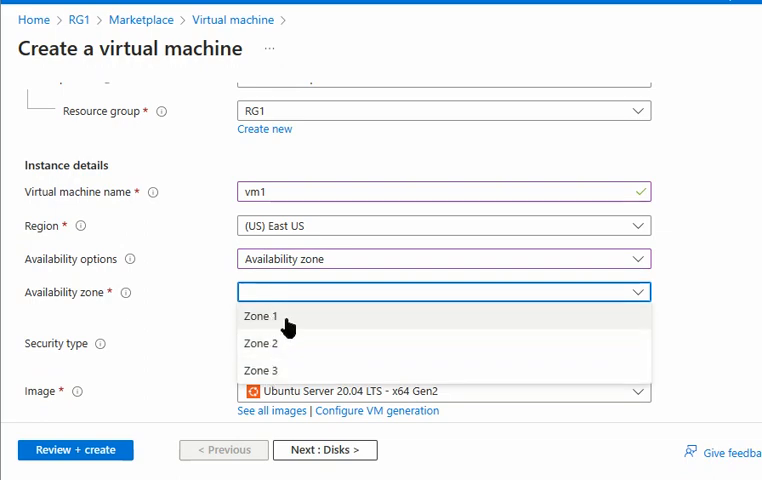
pyautogui.moveTo(277, 387)
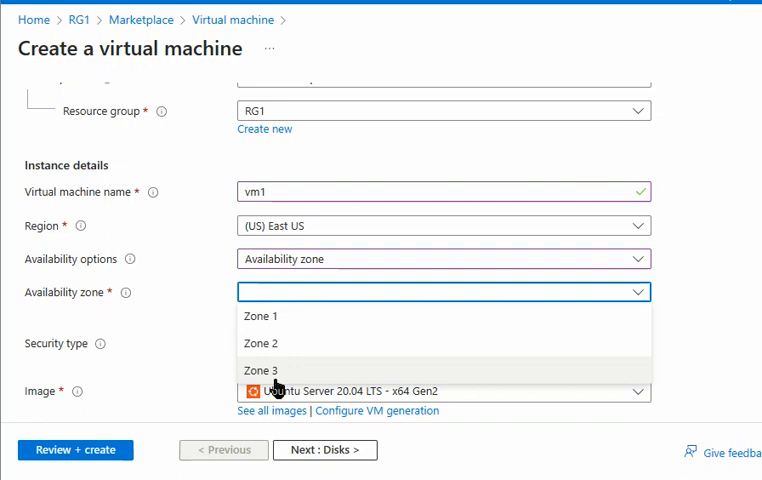
pyautogui.click(261, 316)
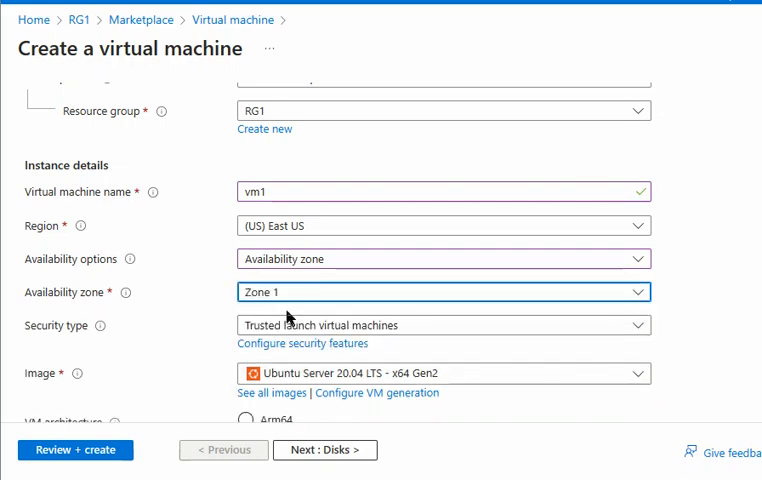
pyautogui.scroll(-3)
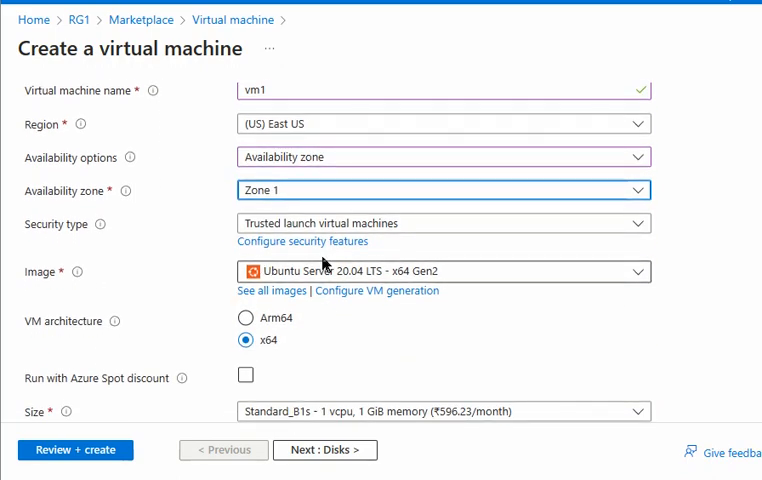
pyautogui.scroll(-3)
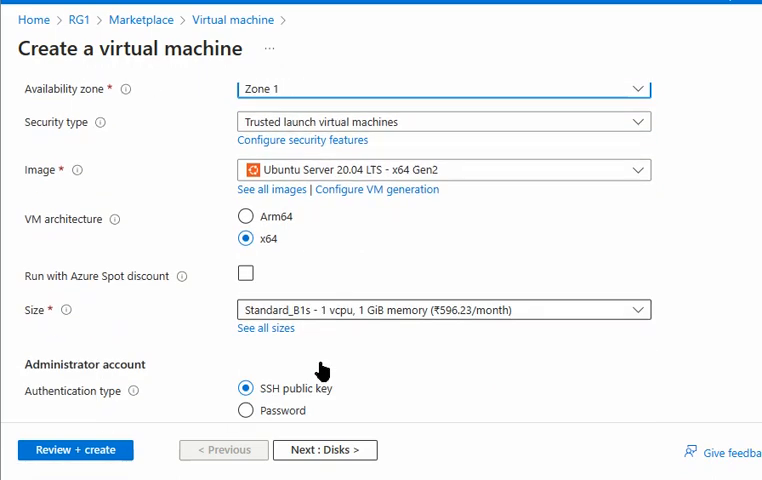
pyautogui.scroll(3)
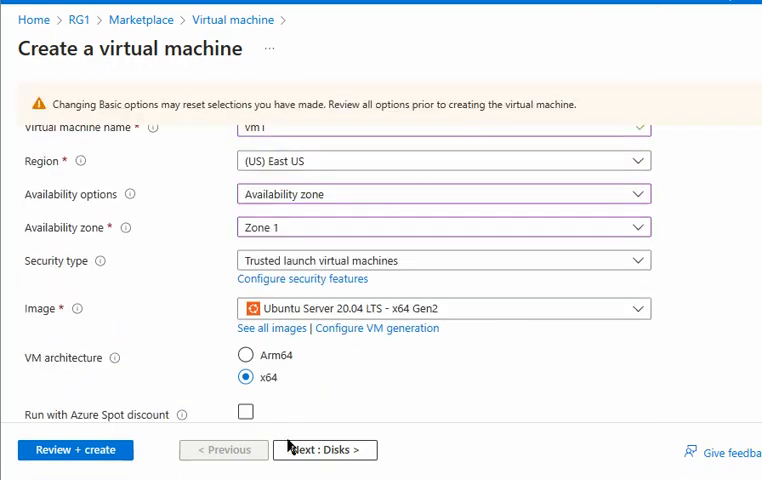
pyautogui.moveTo(325, 449)
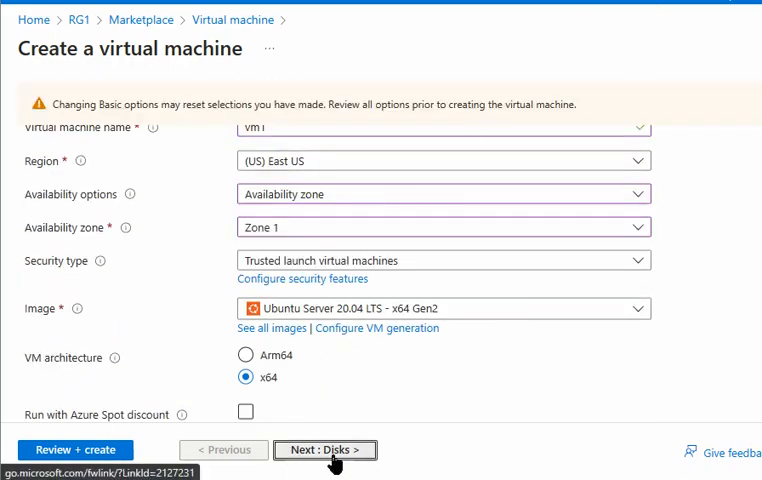
pyautogui.click(324, 449)
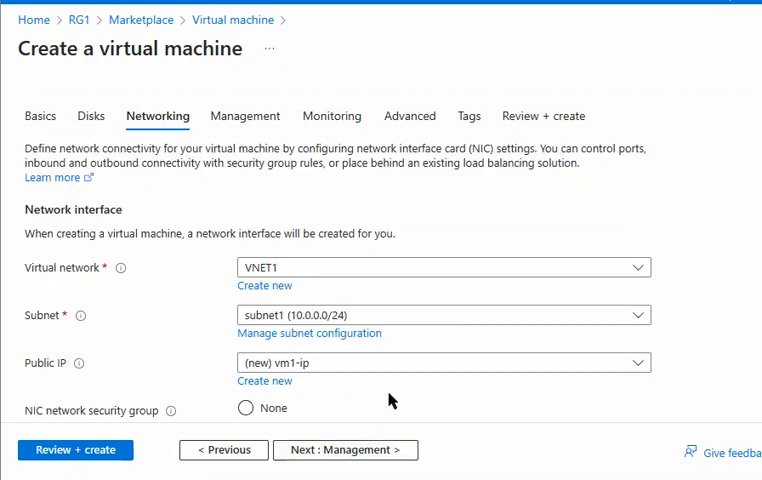
# Confirm VNET1 is the only virtual network offered, then return to the Disks settings
pyautogui.click(438, 267)
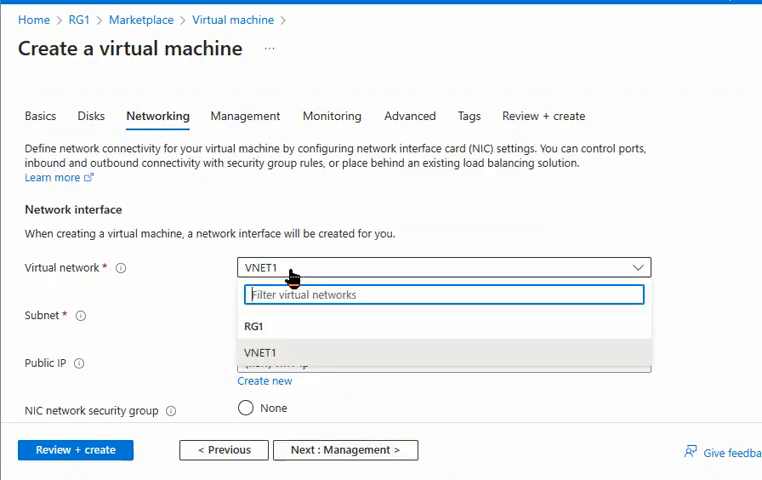
pyautogui.click(262, 352)
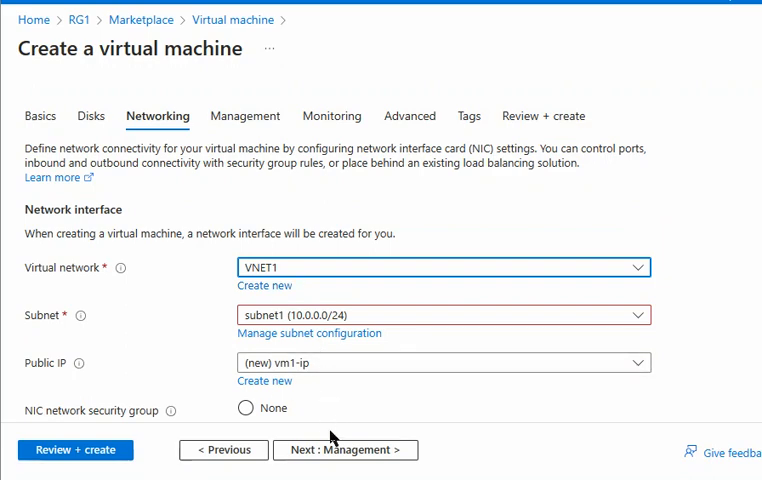
pyautogui.moveTo(277, 283)
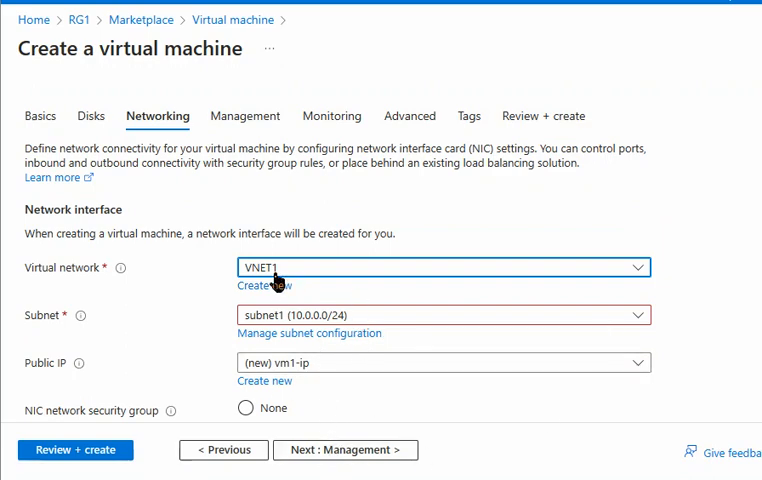
pyautogui.moveTo(308, 272)
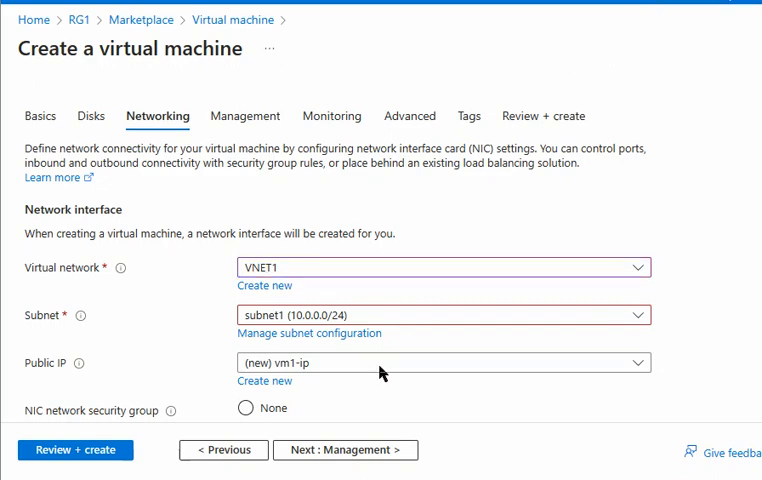
pyautogui.click(223, 449)
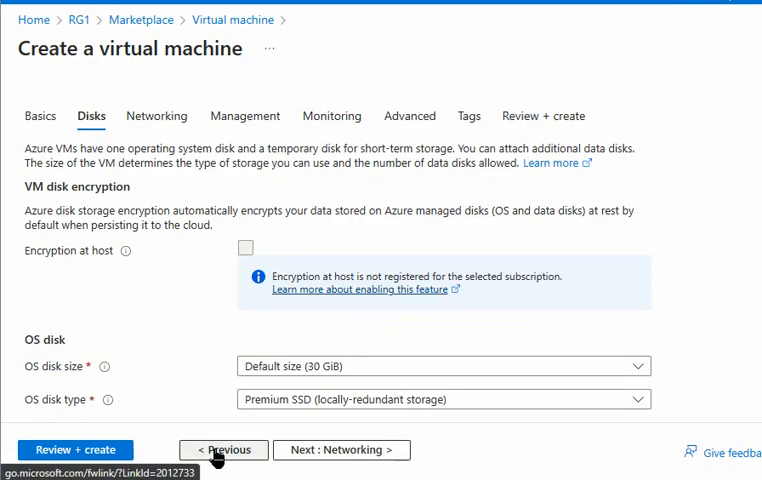
# Change vm1 to availability zone 2 and check Networking still offers VNET1
pyautogui.click(223, 450)
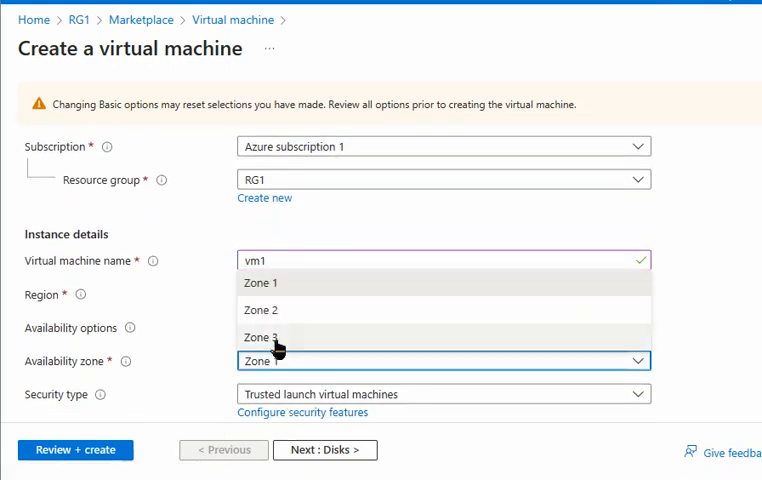
pyautogui.click(261, 310)
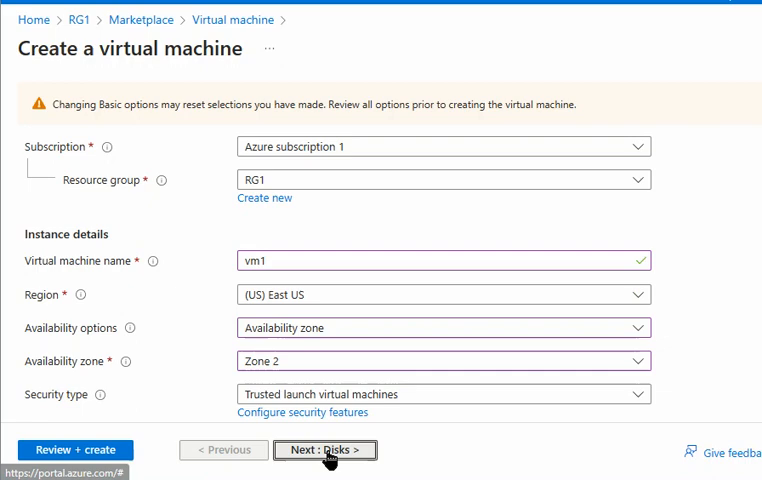
pyautogui.click(325, 449)
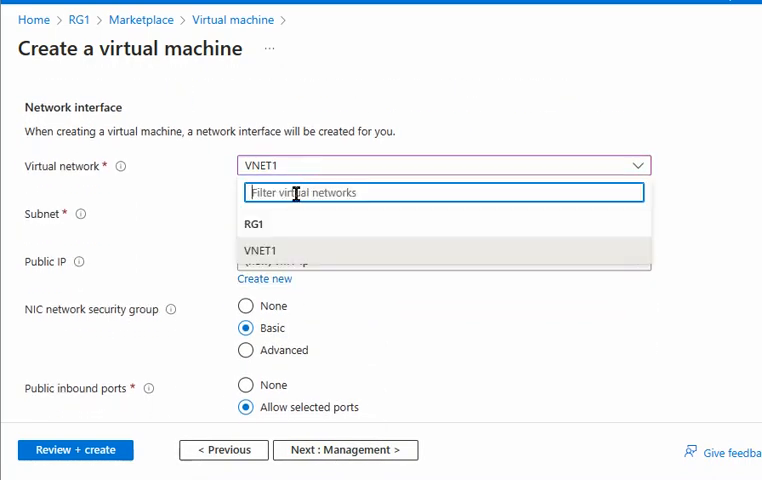
pyautogui.click(262, 249)
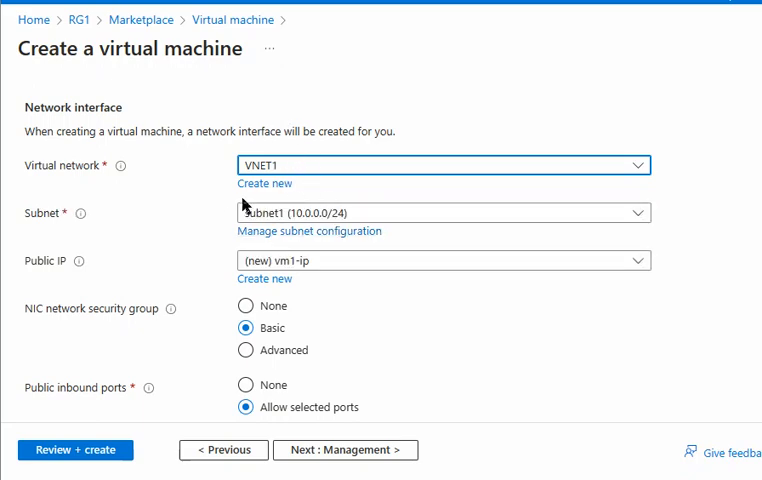
pyautogui.moveTo(270, 126)
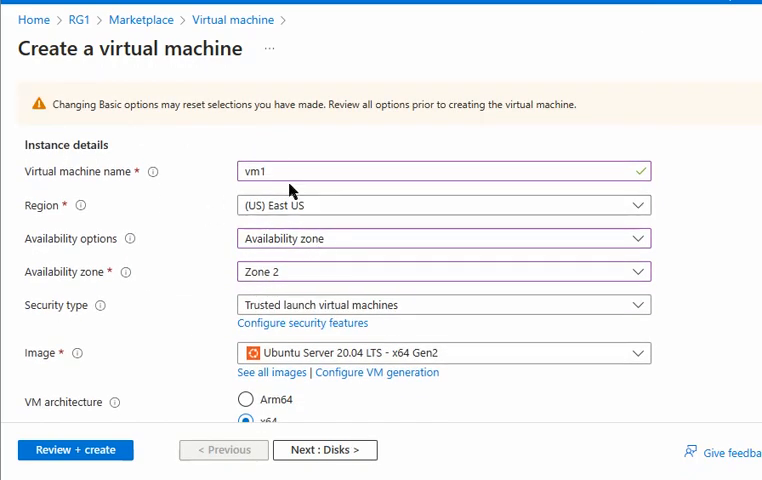
# Switch vm1's region to (US) West US 2 and check the Networking virtual network options
pyautogui.click(440, 205)
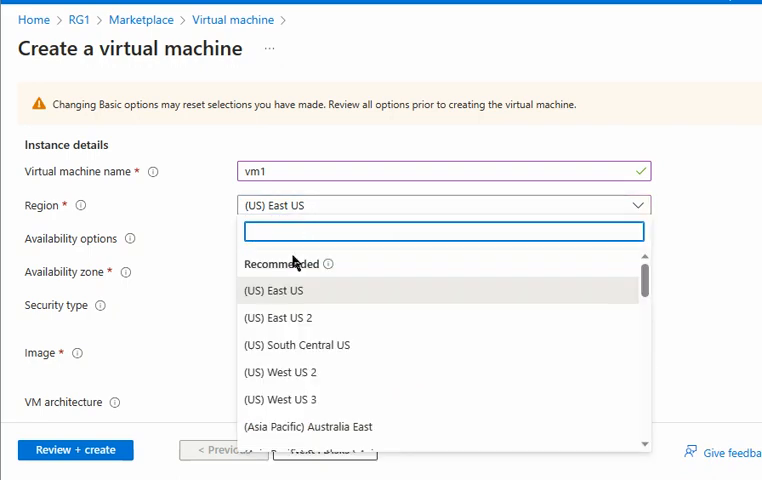
pyautogui.moveTo(286, 372)
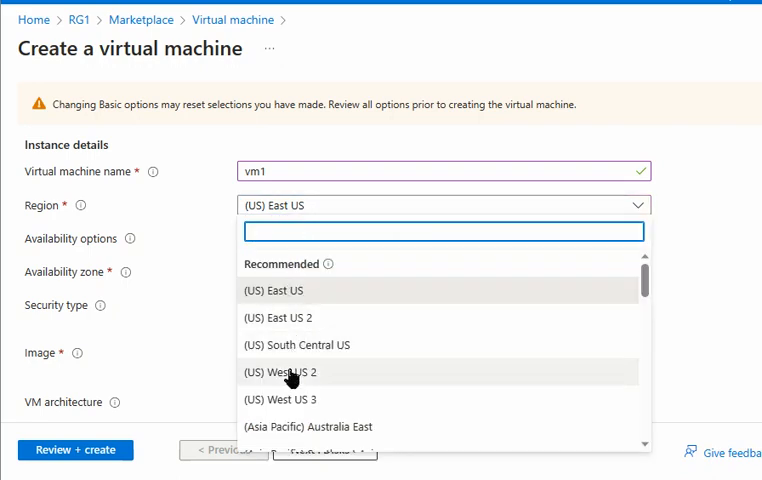
pyautogui.click(290, 372)
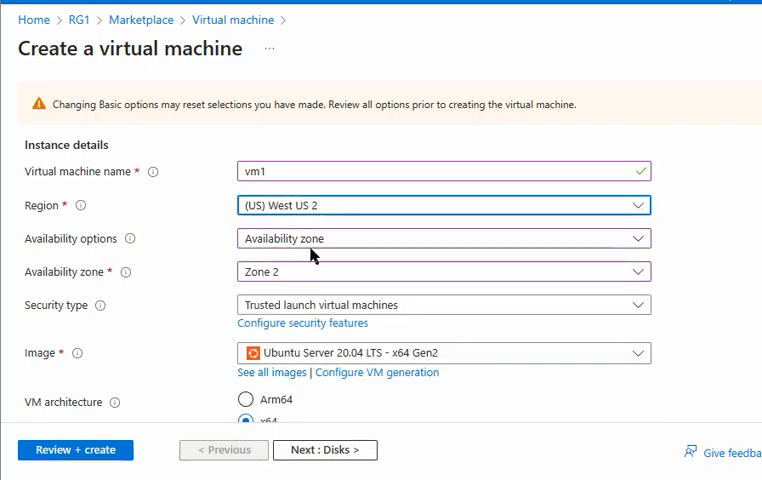
pyautogui.moveTo(327, 455)
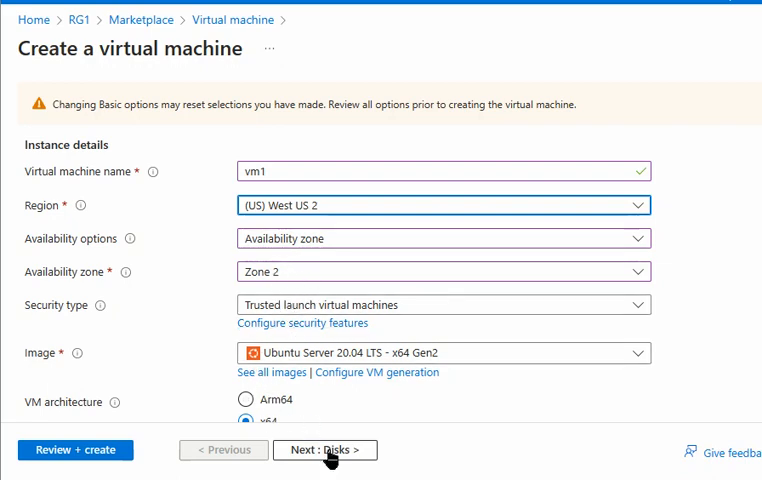
pyautogui.click(325, 449)
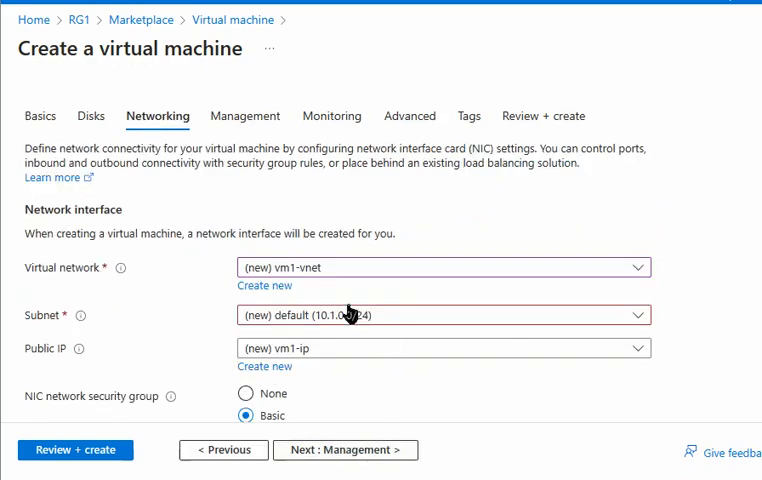
pyautogui.scroll(-3)
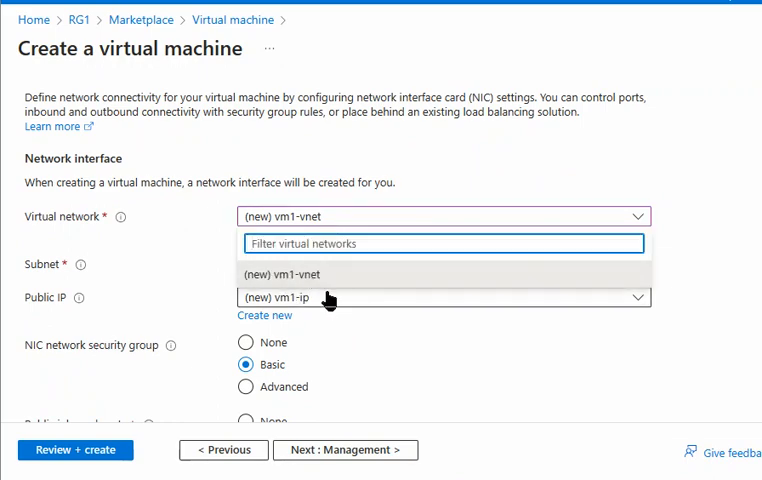
pyautogui.moveTo(343, 285)
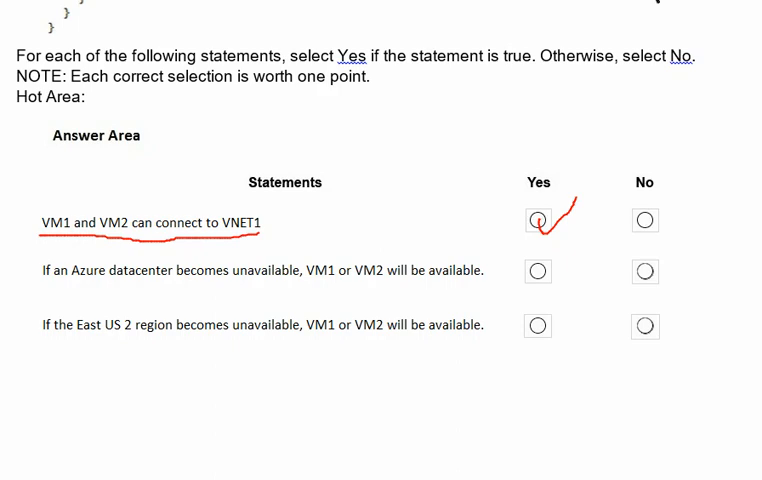
pyautogui.moveTo(52, 217)
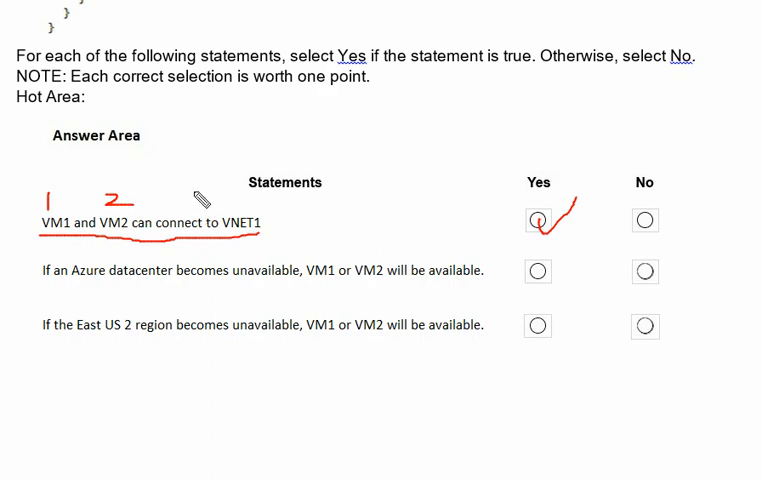
pyautogui.moveTo(615, 25)
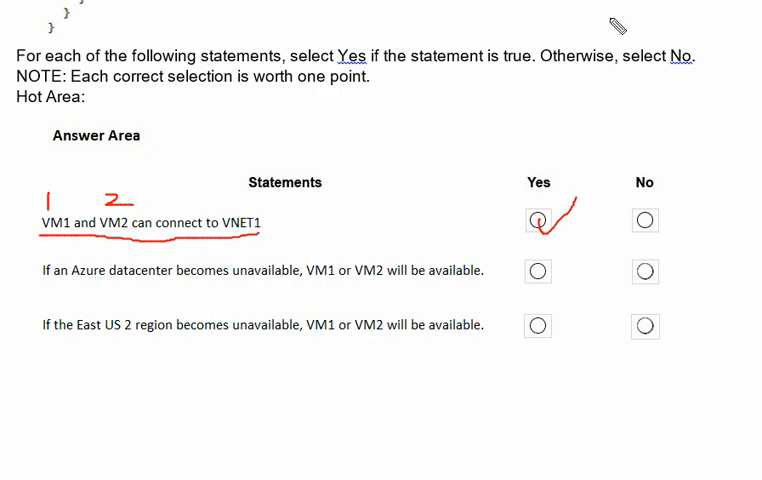
pyautogui.moveTo(37, 296)
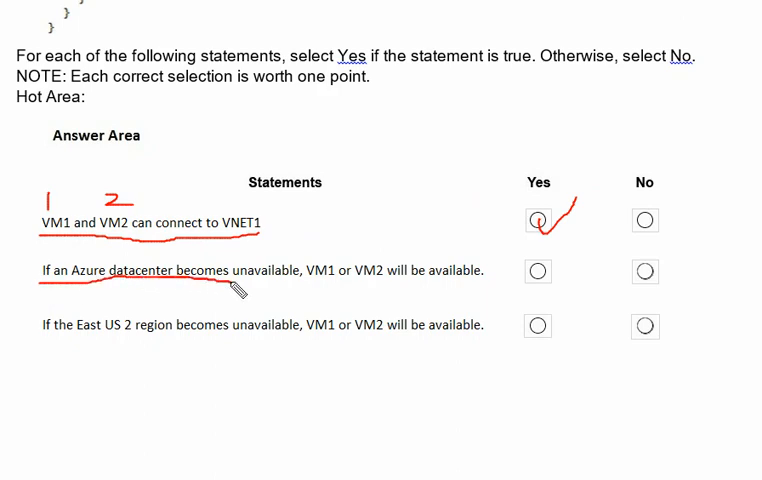
pyautogui.moveTo(329, 293)
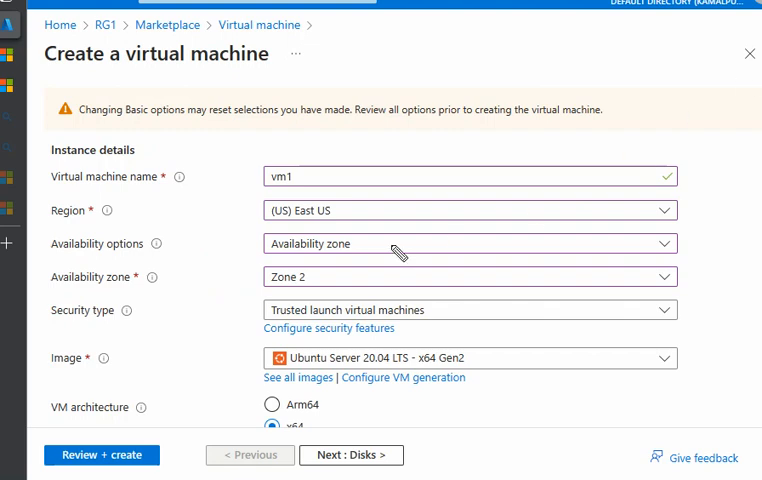
pyautogui.moveTo(393, 253)
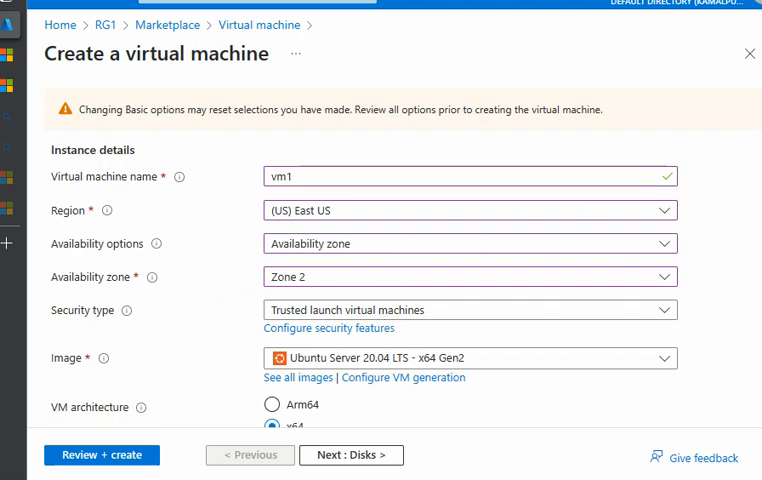
pyautogui.click(468, 243)
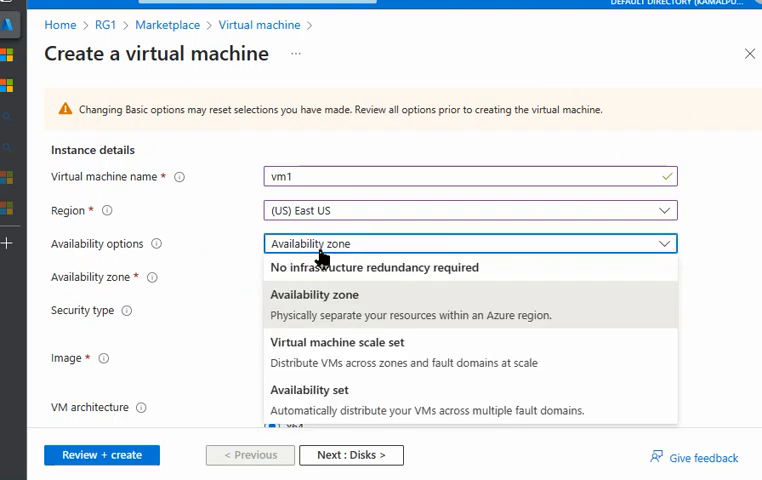
pyautogui.moveTo(322, 310)
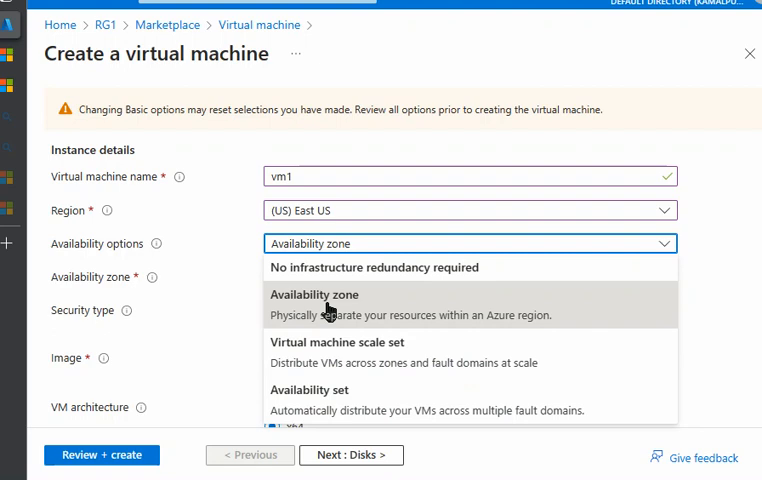
pyautogui.moveTo(325, 270)
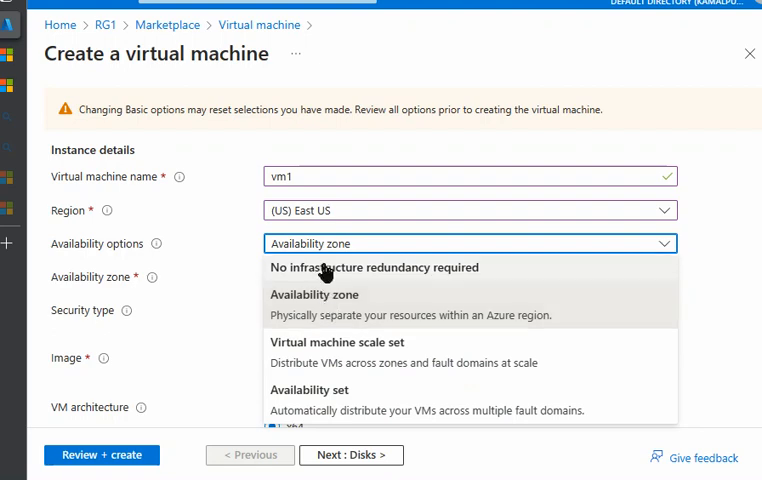
pyautogui.moveTo(462, 280)
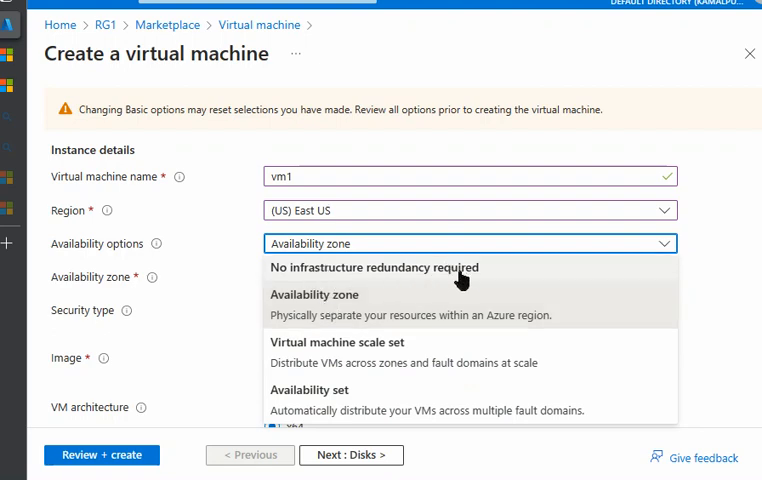
pyautogui.moveTo(320, 287)
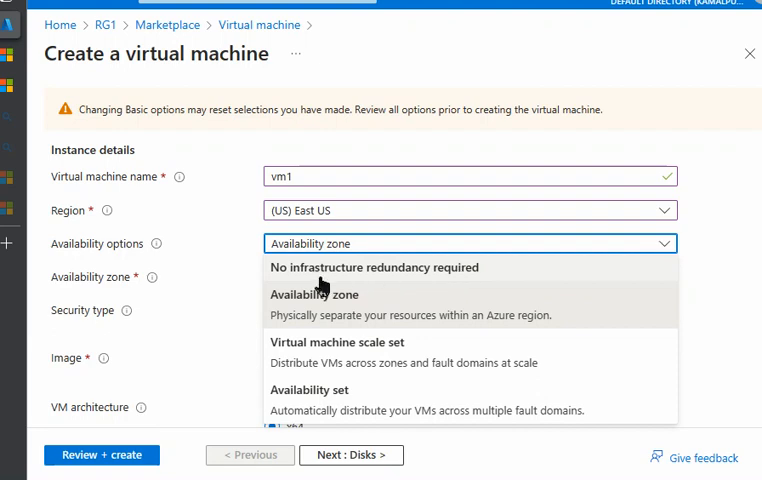
pyautogui.click(389, 267)
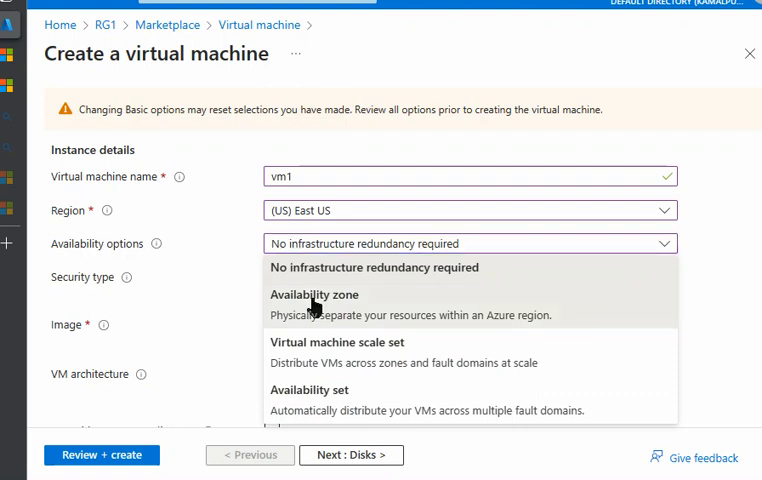
pyautogui.click(314, 294)
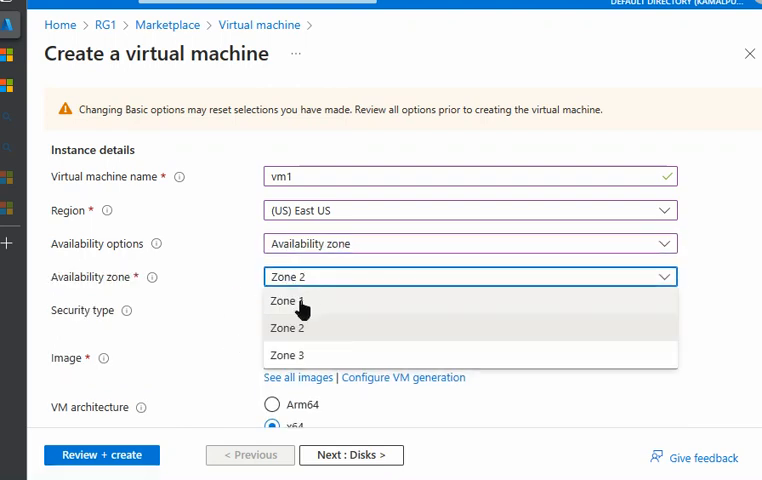
pyautogui.moveTo(302, 362)
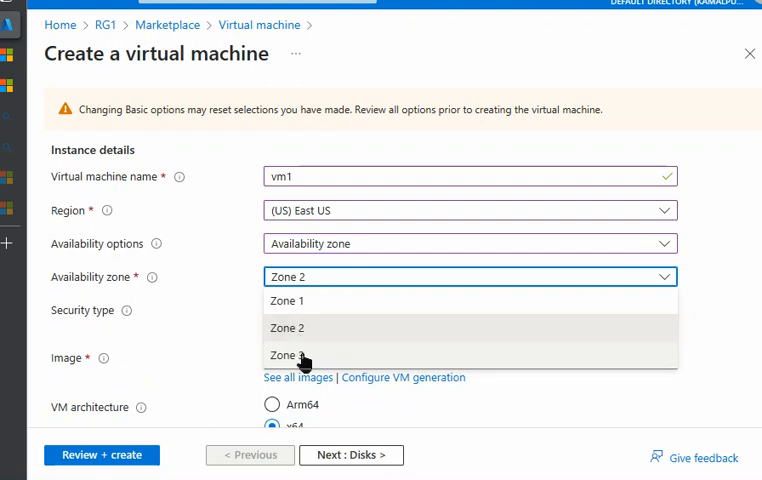
pyautogui.moveTo(305, 305)
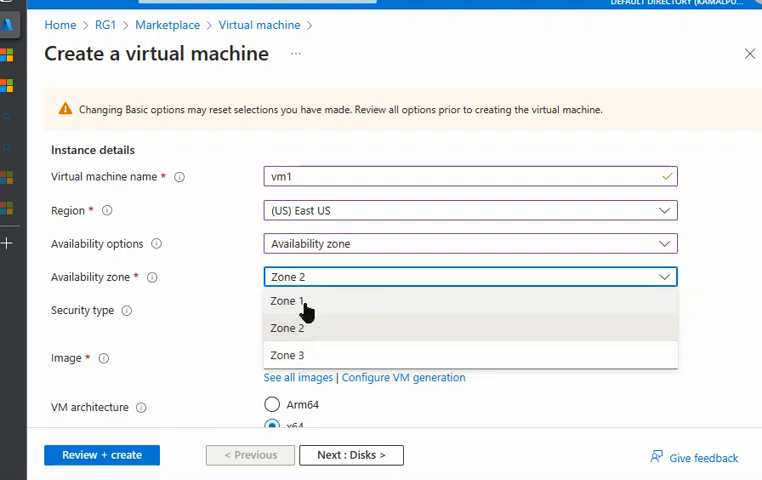
pyautogui.moveTo(288, 327)
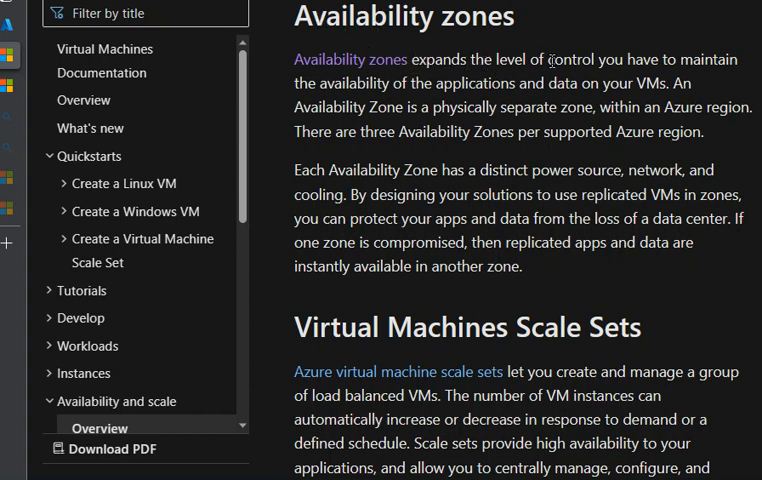
pyautogui.moveTo(398, 70)
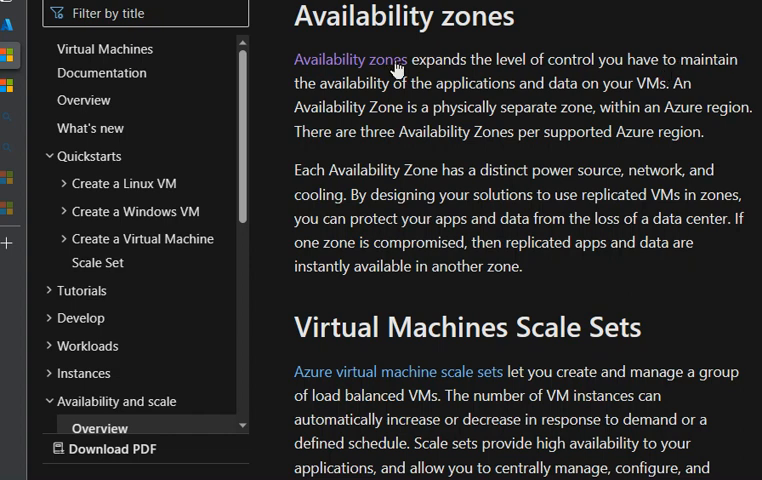
pyautogui.moveTo(535, 88)
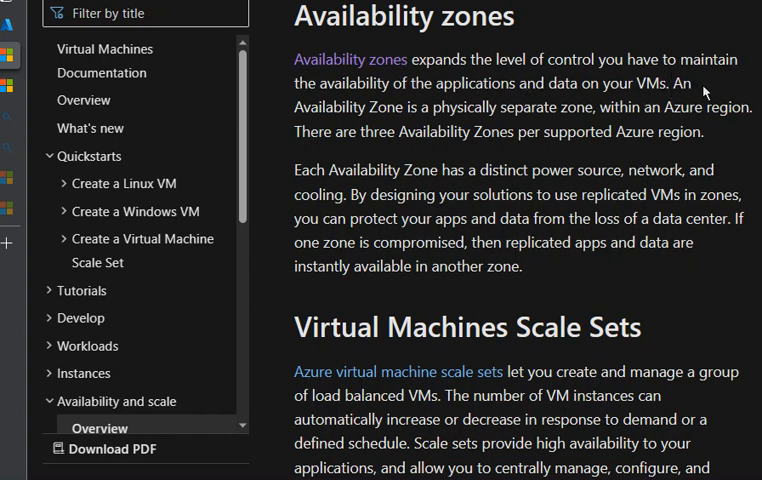
pyautogui.moveTo(424, 113)
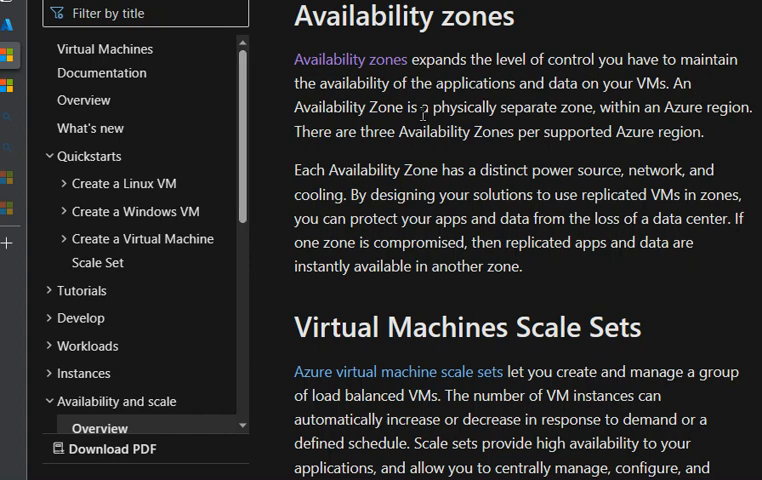
pyautogui.moveTo(596, 109)
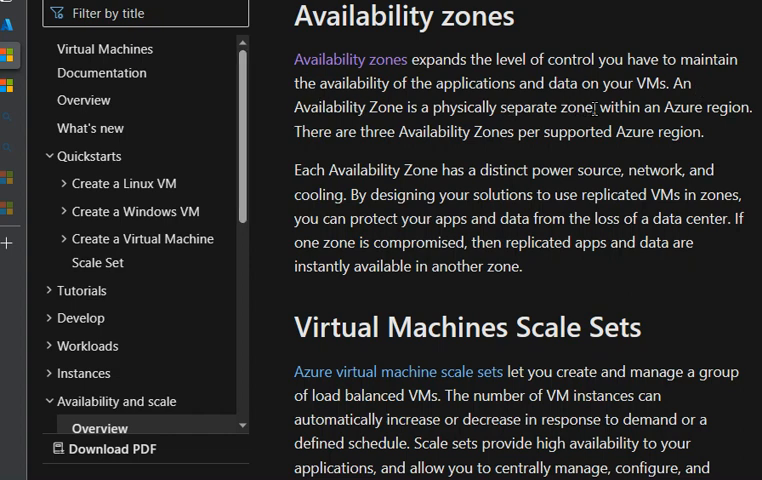
pyautogui.moveTo(757, 118)
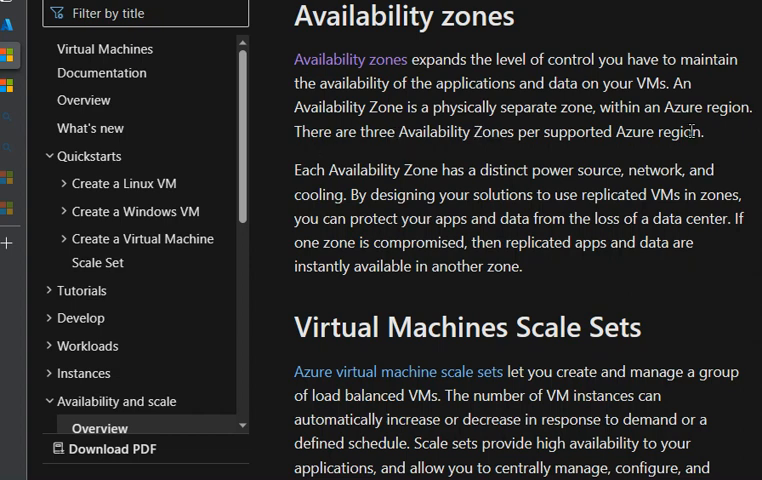
# Highlight the Availability zones passage: 'one zone is compromised, then replicated apps and data are' available
pyautogui.moveTo(294, 131); pyautogui.dragTo(702, 131)
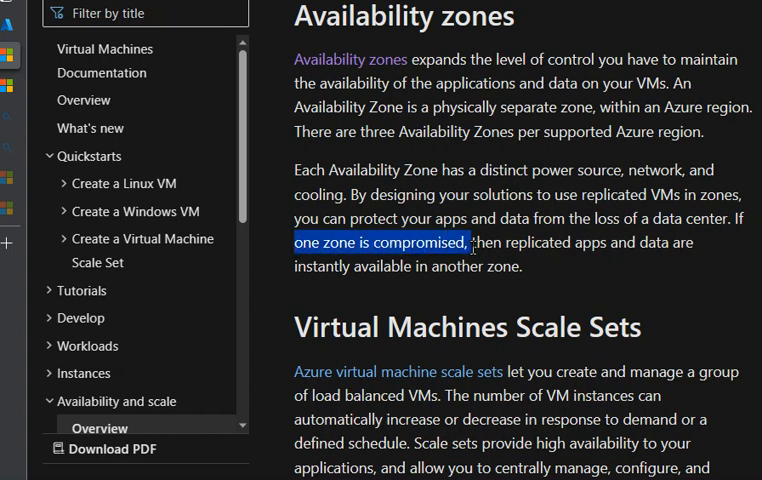
pyautogui.moveTo(468, 242); pyautogui.dragTo(691, 242)
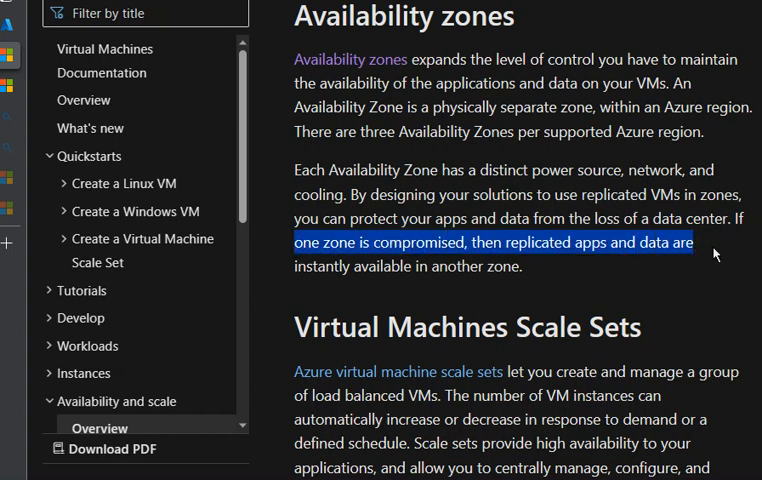
pyautogui.moveTo(705, 254); pyautogui.dragTo(520, 266)
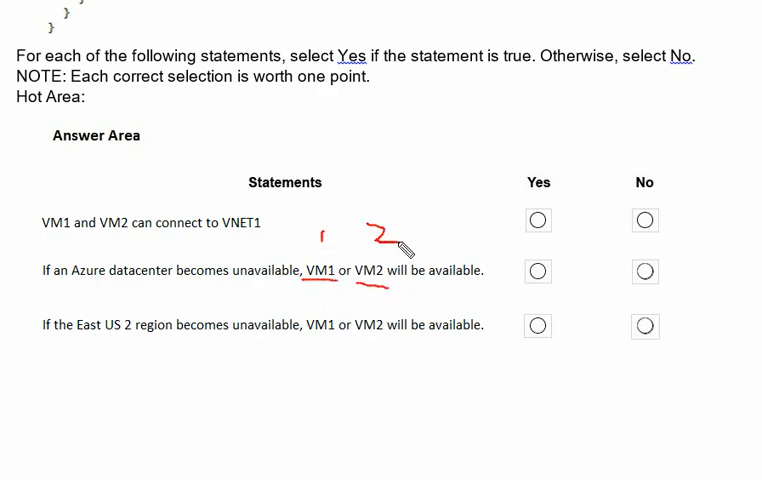
pyautogui.moveTo(320, 245)
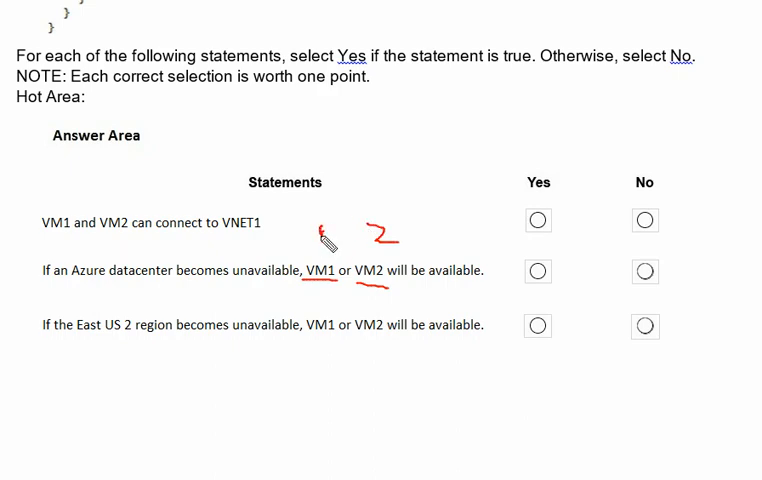
pyautogui.moveTo(390, 355)
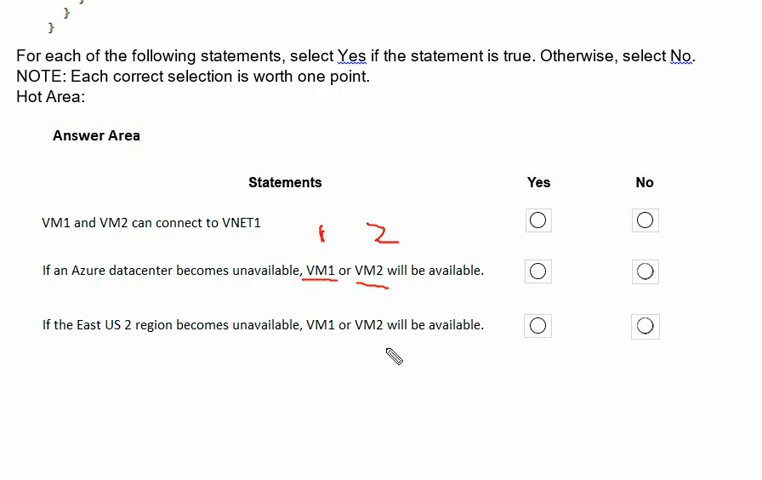
pyautogui.moveTo(333, 238)
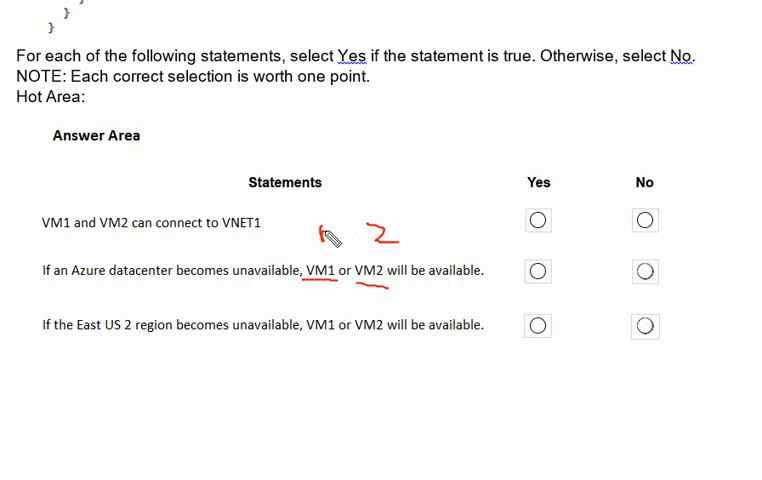
pyautogui.moveTo(410, 250)
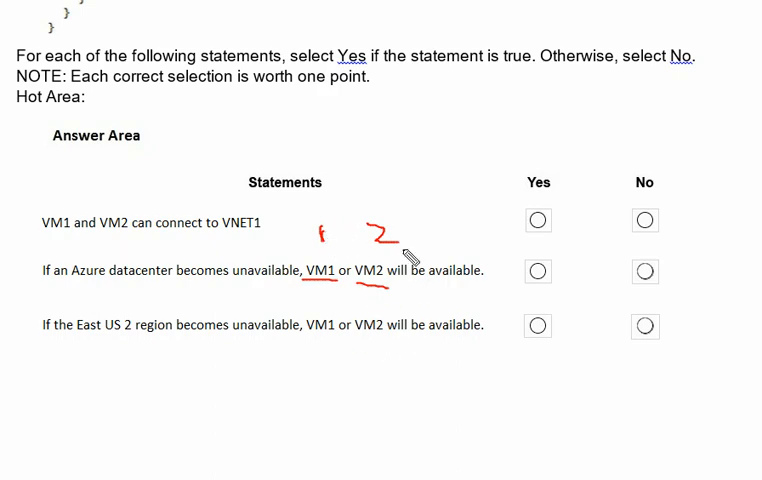
pyautogui.moveTo(373, 287)
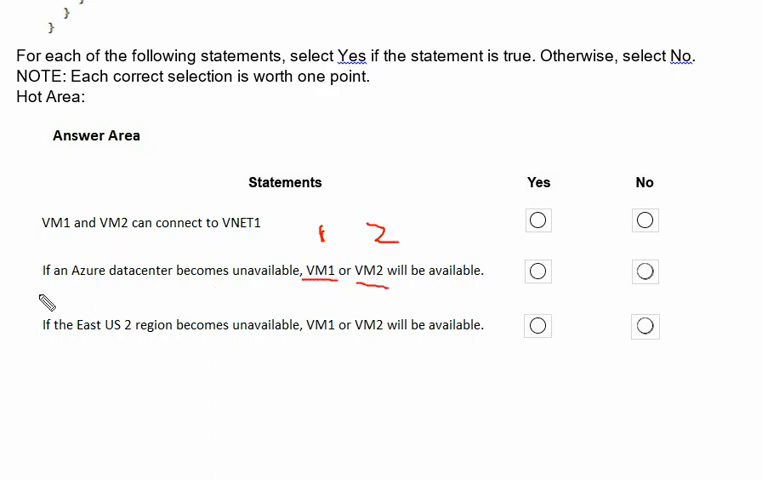
pyautogui.moveTo(417, 318)
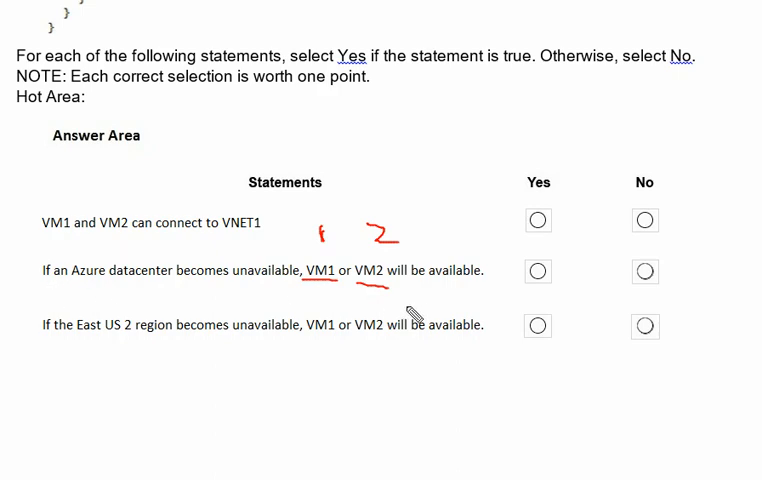
# Place a red tick on the Yes circle for the datacenter-unavailable statement
pyautogui.click(538, 271)
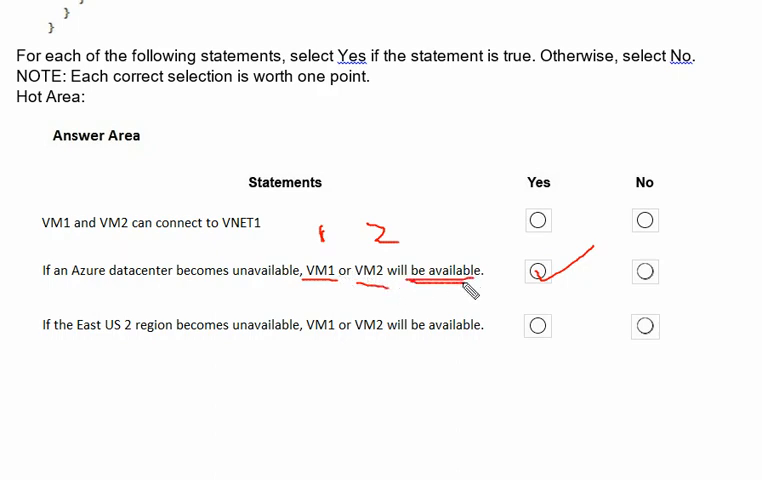
pyautogui.moveTo(115, 295)
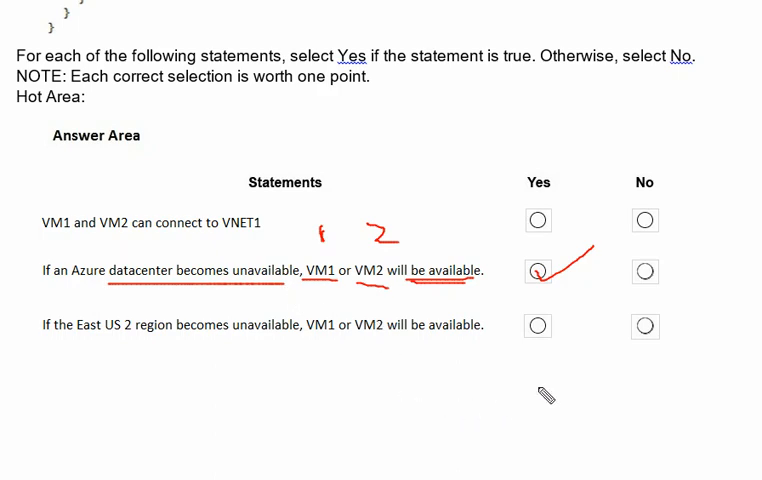
pyautogui.moveTo(606, 119)
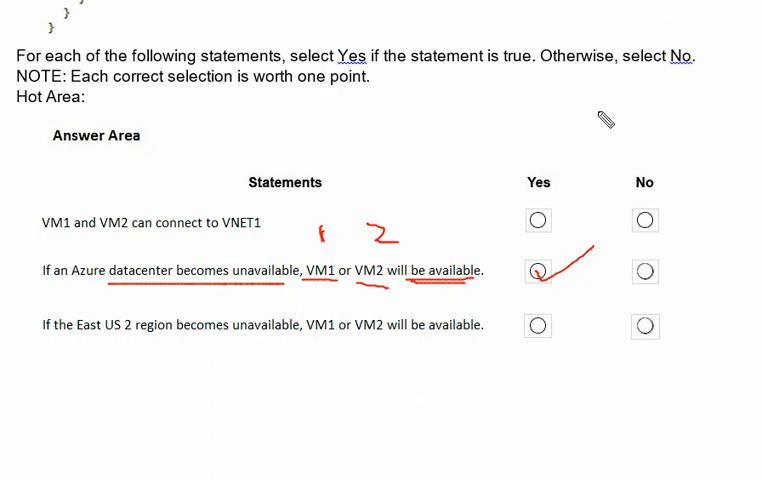
pyautogui.moveTo(48, 349)
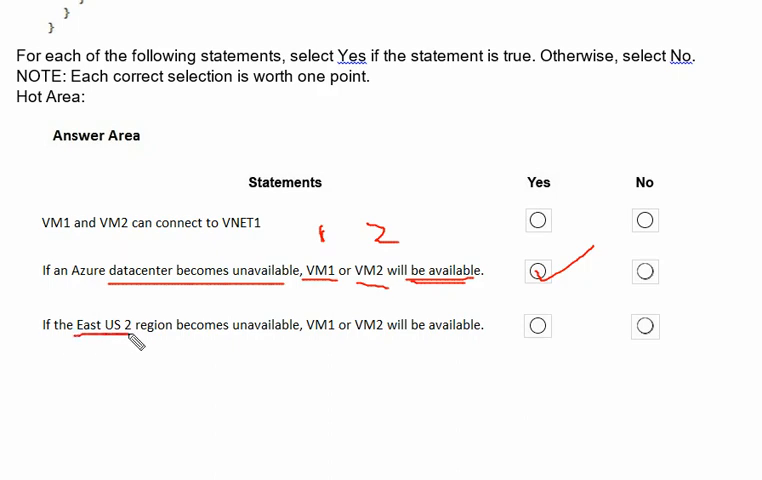
pyautogui.moveTo(267, 351)
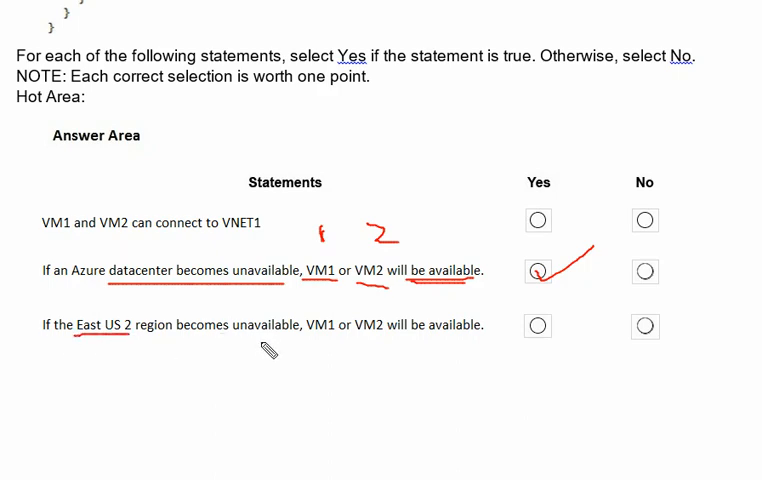
pyautogui.moveTo(357, 348)
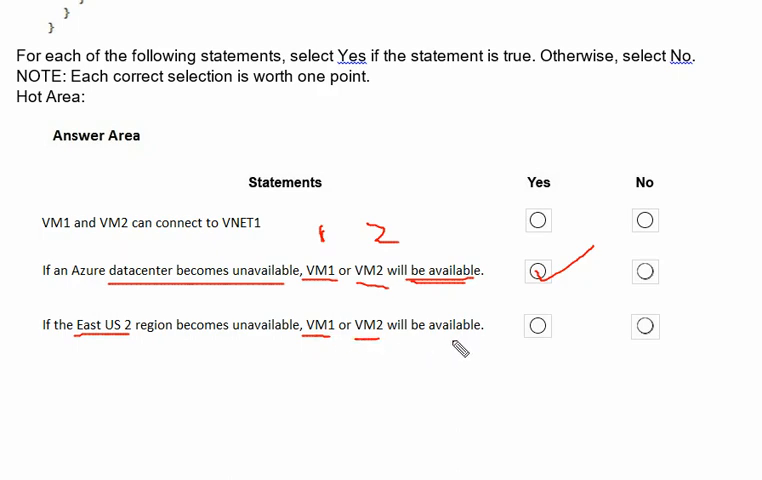
# Underline 'will be available' in red in the East US 2 statement
pyautogui.moveTo(390, 345); pyautogui.dragTo(520, 352)
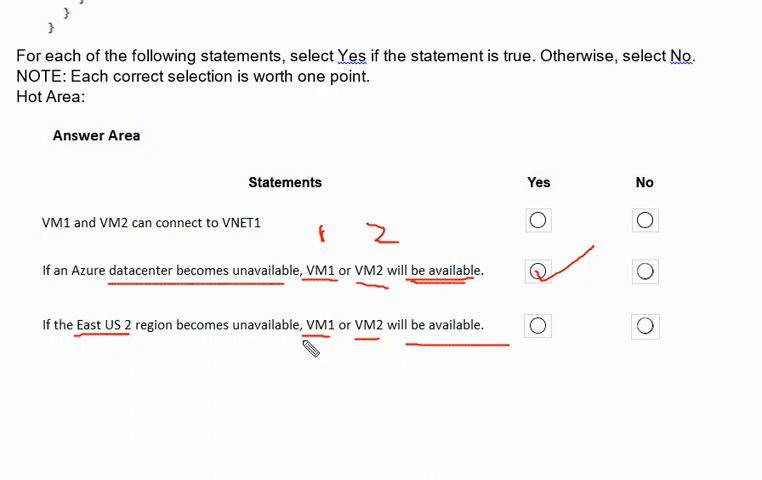
pyautogui.moveTo(322, 380)
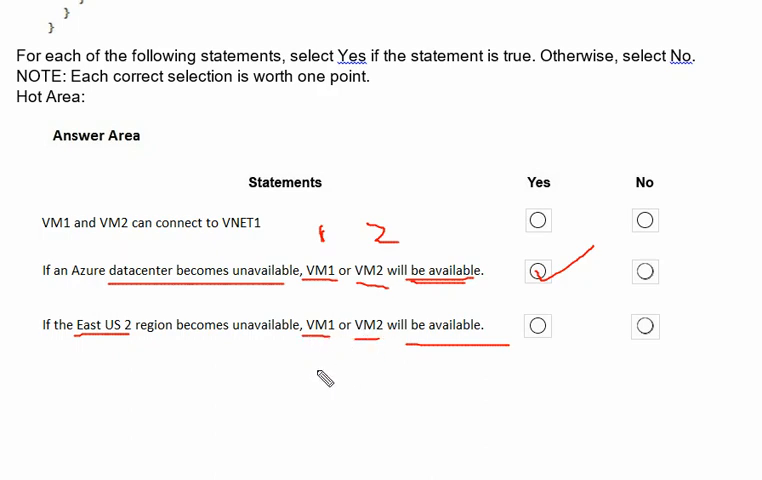
pyautogui.moveTo(344, 342)
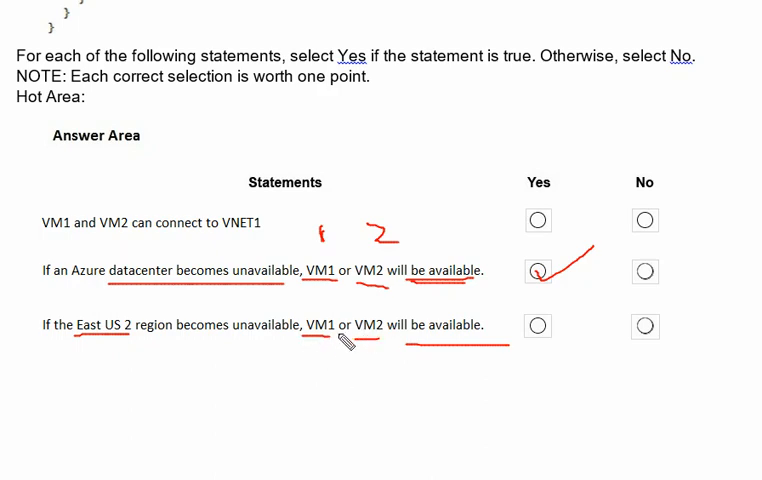
pyautogui.moveTo(150, 348)
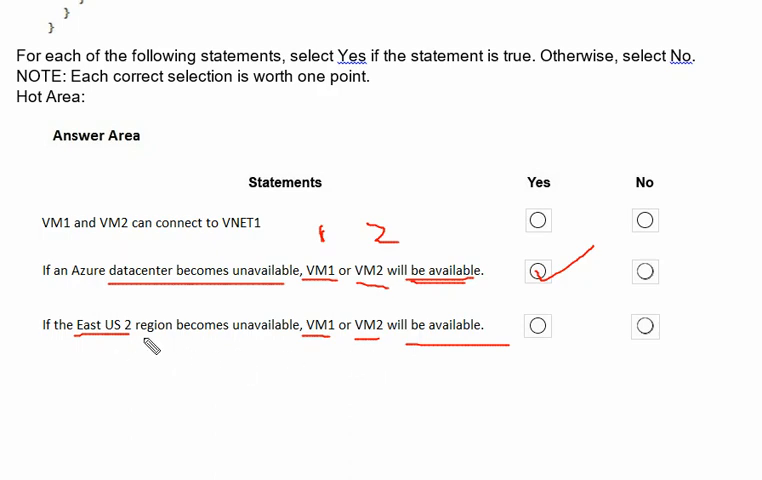
pyautogui.moveTo(142, 347)
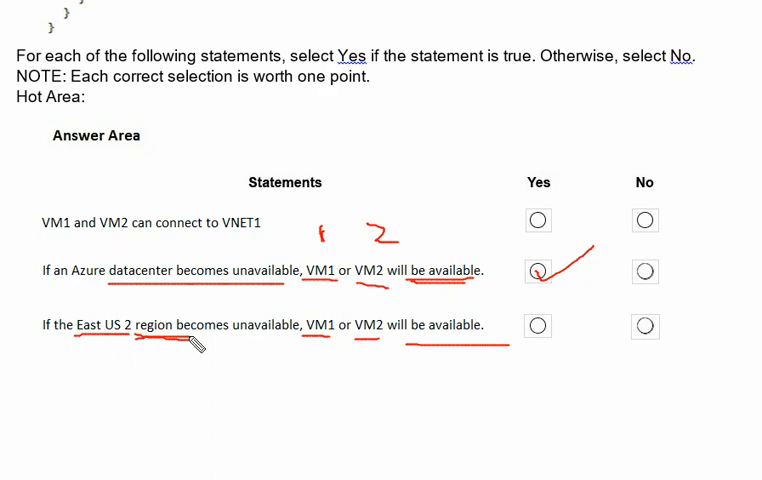
pyautogui.moveTo(250, 371)
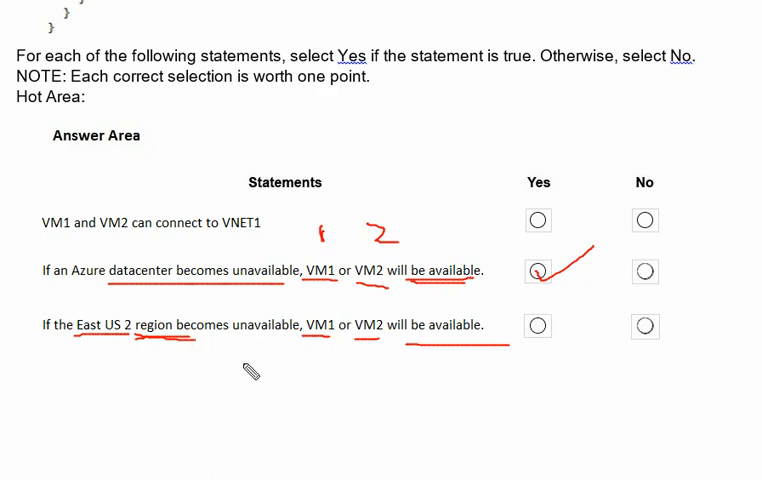
pyautogui.moveTo(464, 386)
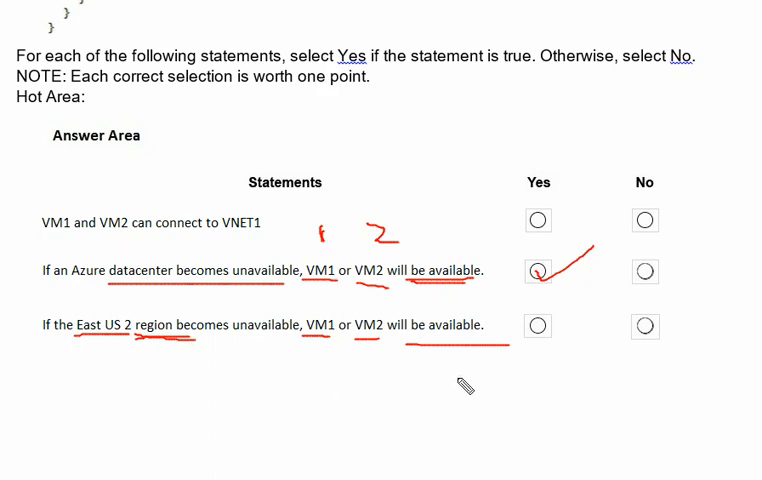